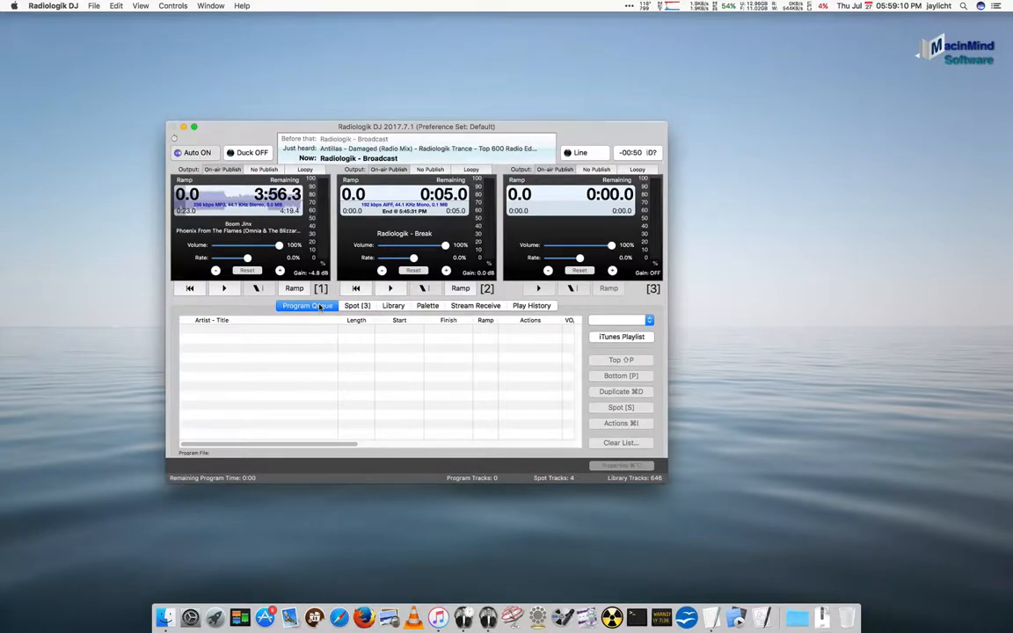
# - Show the Stream Receive panel listing the ABN and Dub profiles
pyautogui.click(475, 306)
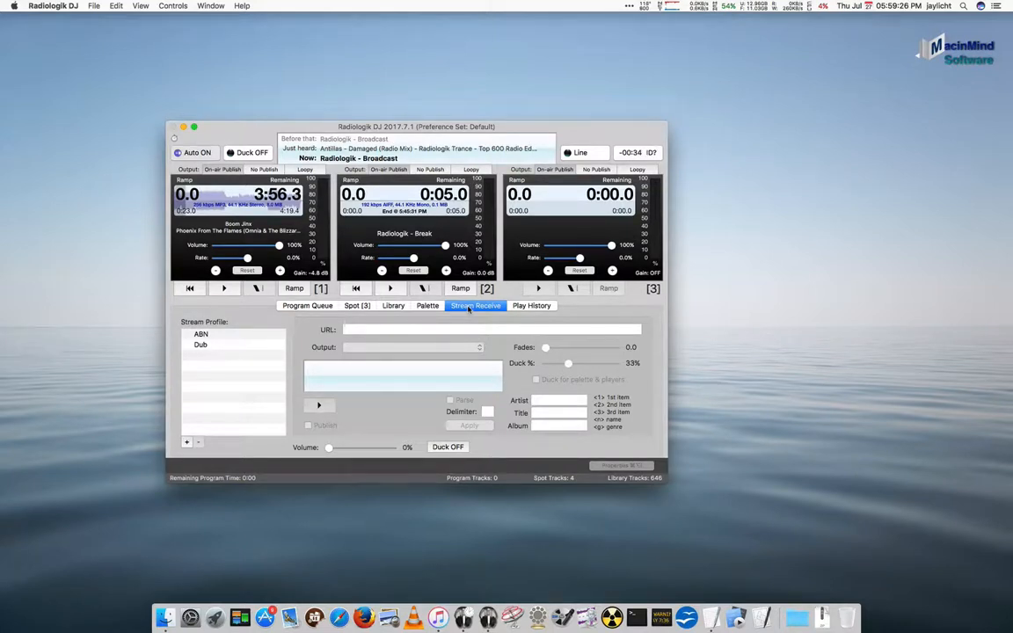
pyautogui.moveTo(218, 394)
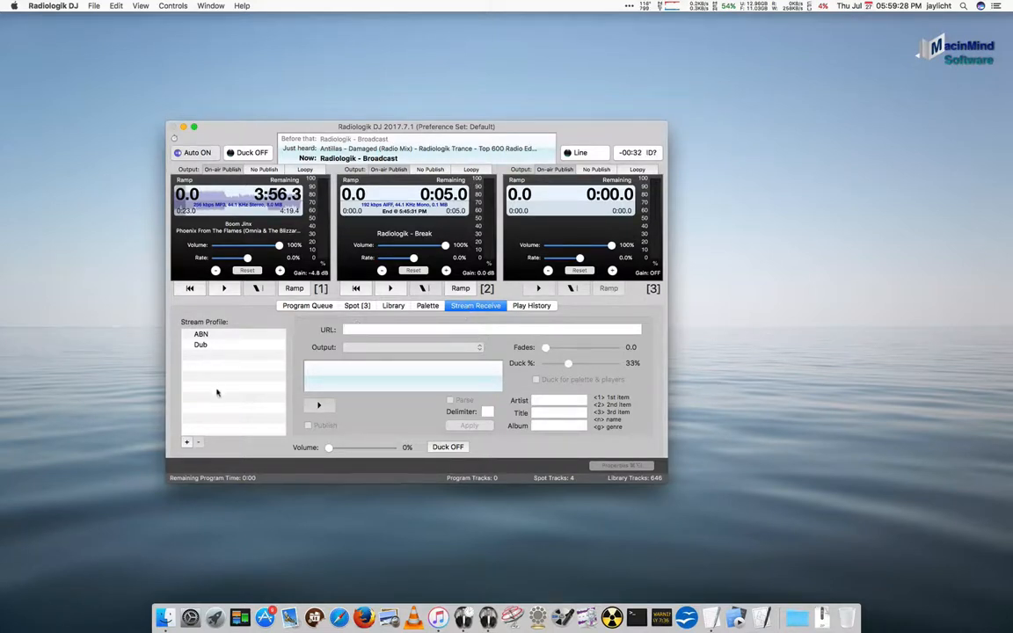
# - Add a new stream profile named 'Radiologik Trance' with its stream URL, alongside ABN and Dub
pyautogui.click(201, 334)
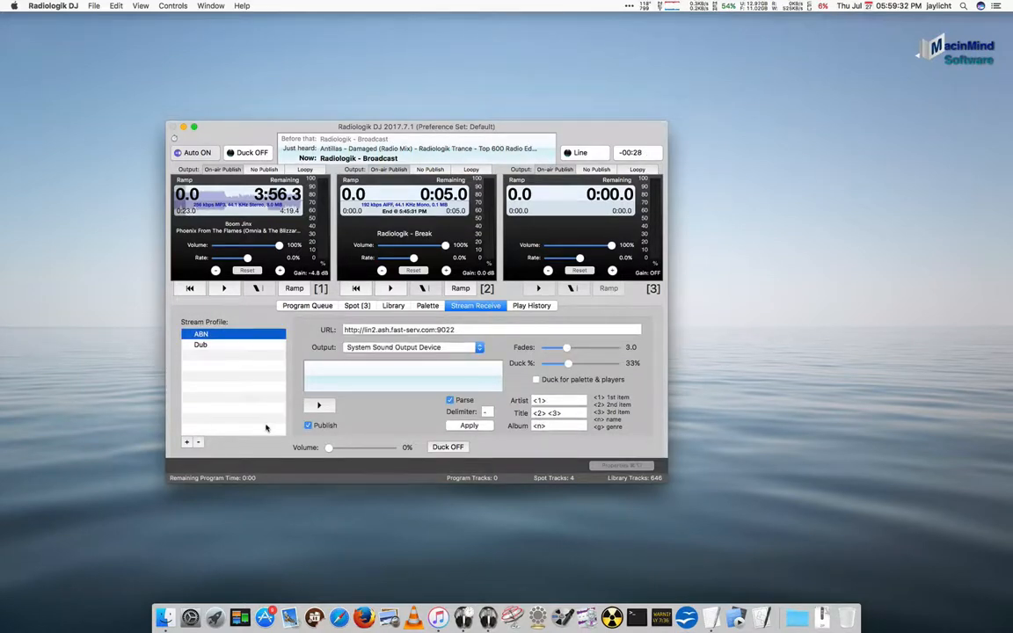
pyautogui.click(187, 441)
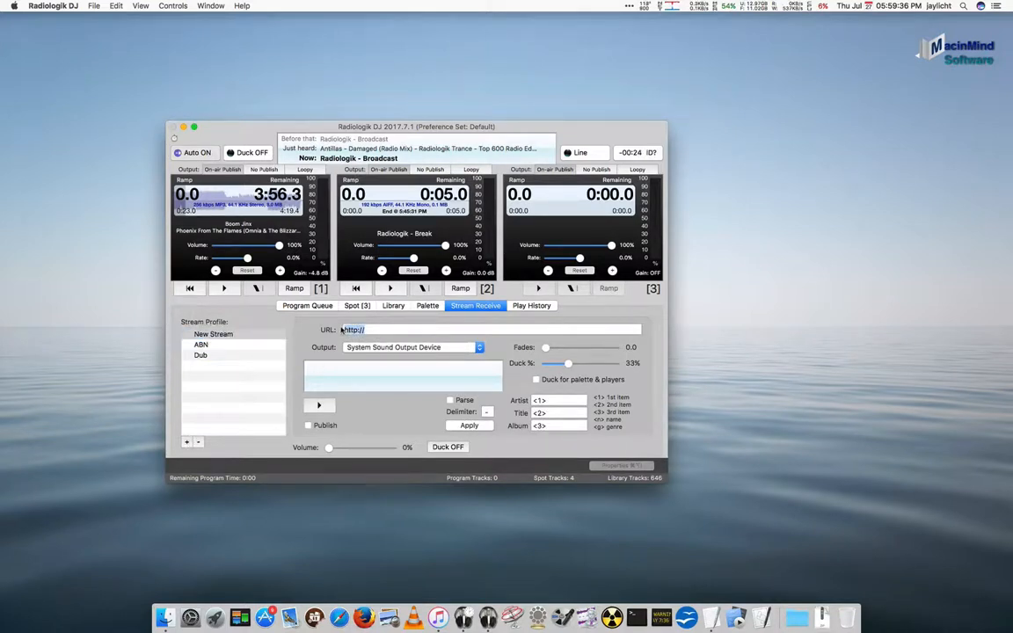
pyautogui.click(213, 334)
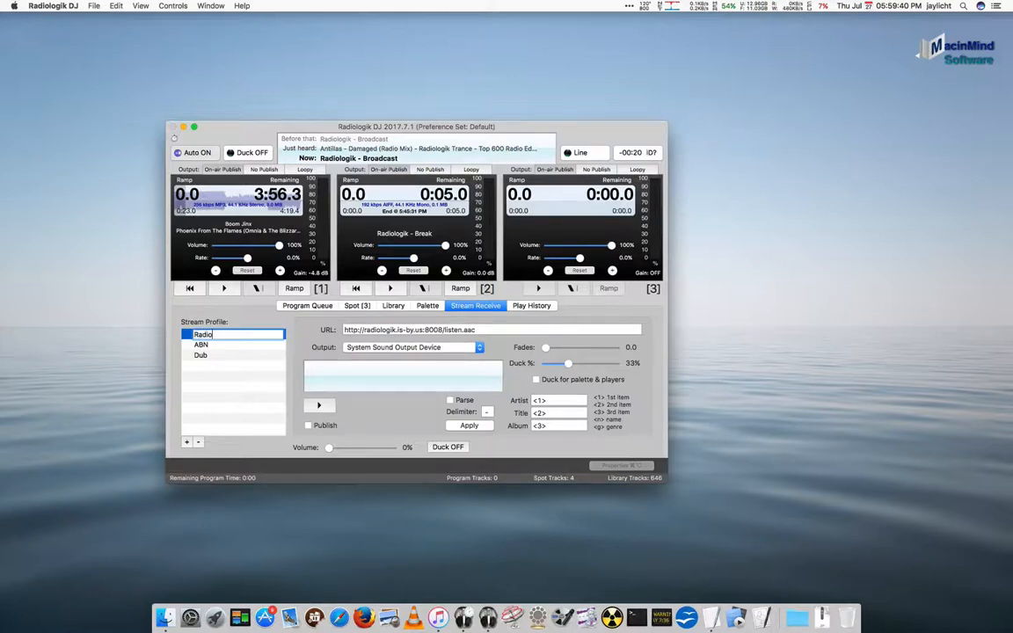
pyautogui.write('Radiologik Trance')
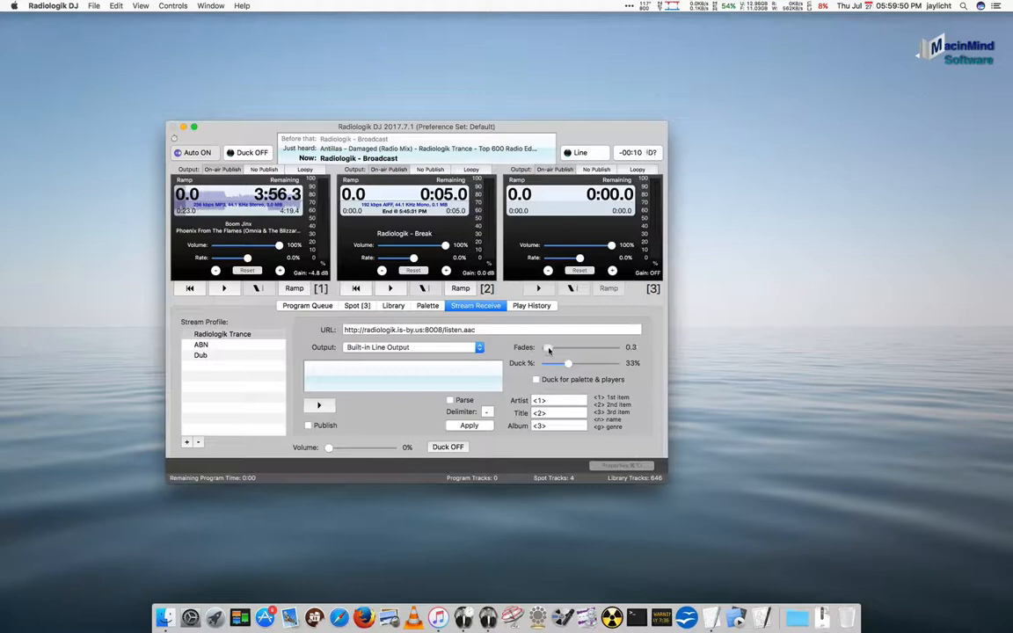
# - Set fades to 4.0, duck level to 12% and enable ducking for palette and players
pyautogui.moveTo(549, 348); pyautogui.dragTo(572, 348)
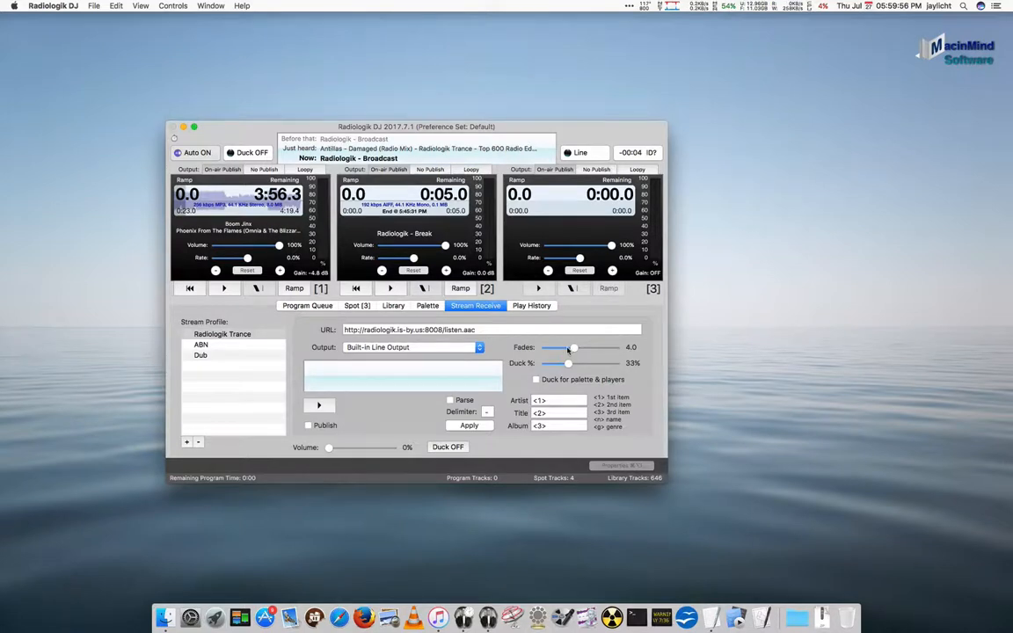
pyautogui.moveTo(570, 362); pyautogui.dragTo(560, 363)
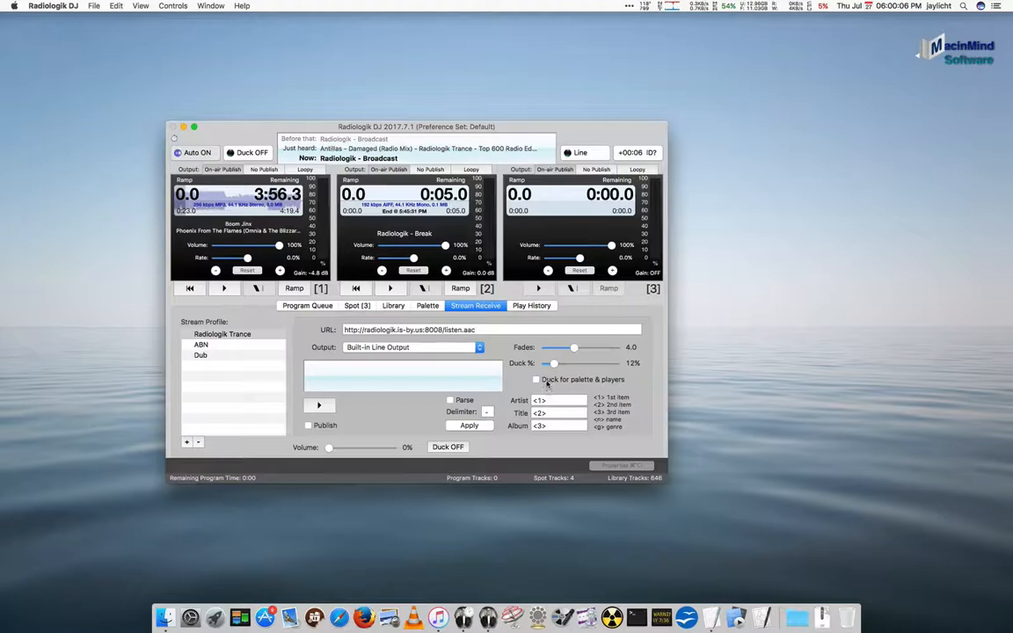
pyautogui.click(534, 380)
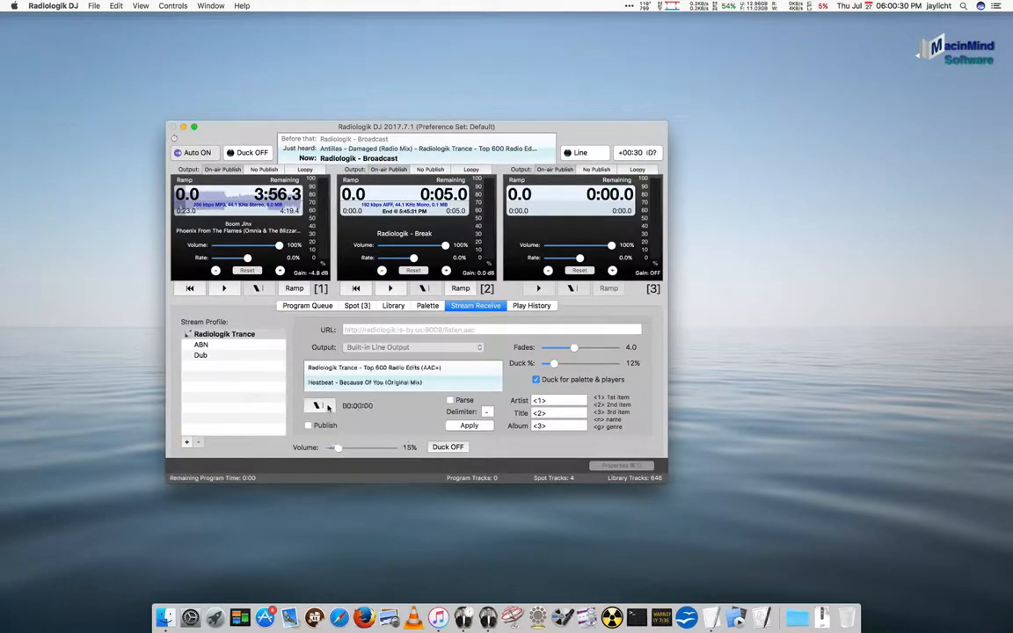
# - Raise the stream volume to 100% and engage ducking down to 12%
pyautogui.moveTo(334, 448); pyautogui.dragTo(369, 449)
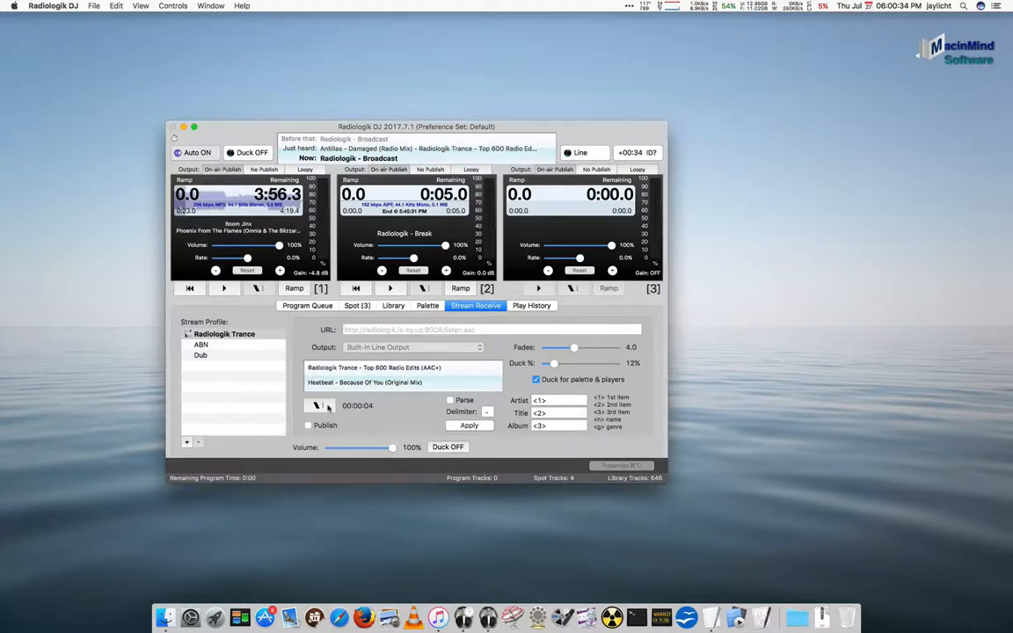
pyautogui.click(446, 447)
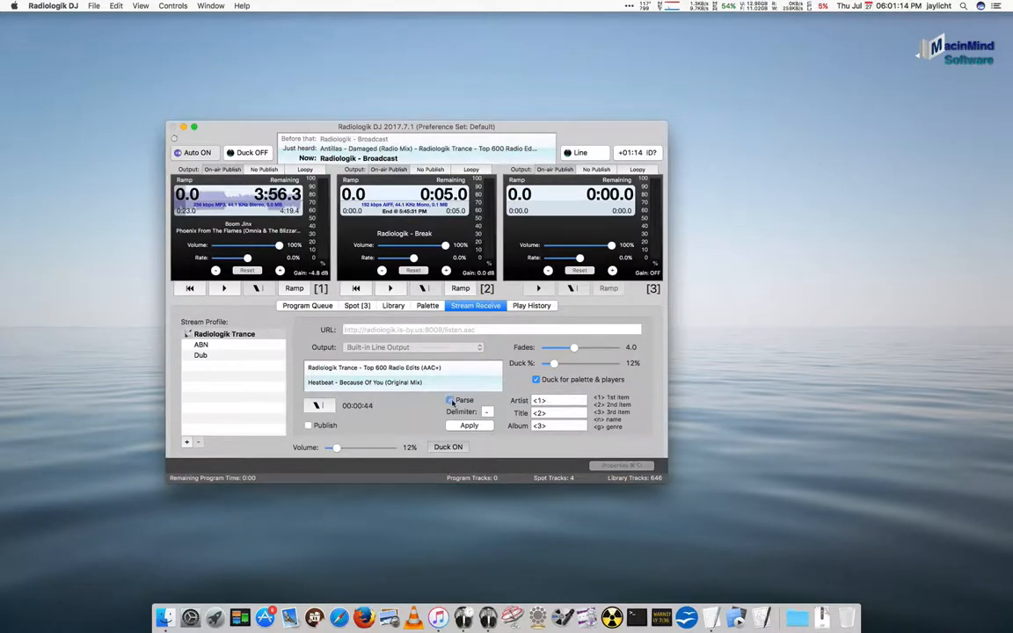
# - Enable and apply metadata parsing into artist Heatbeat, title Because Of You (Original Mix)
pyautogui.click(450, 401)
pyautogui.write('n')
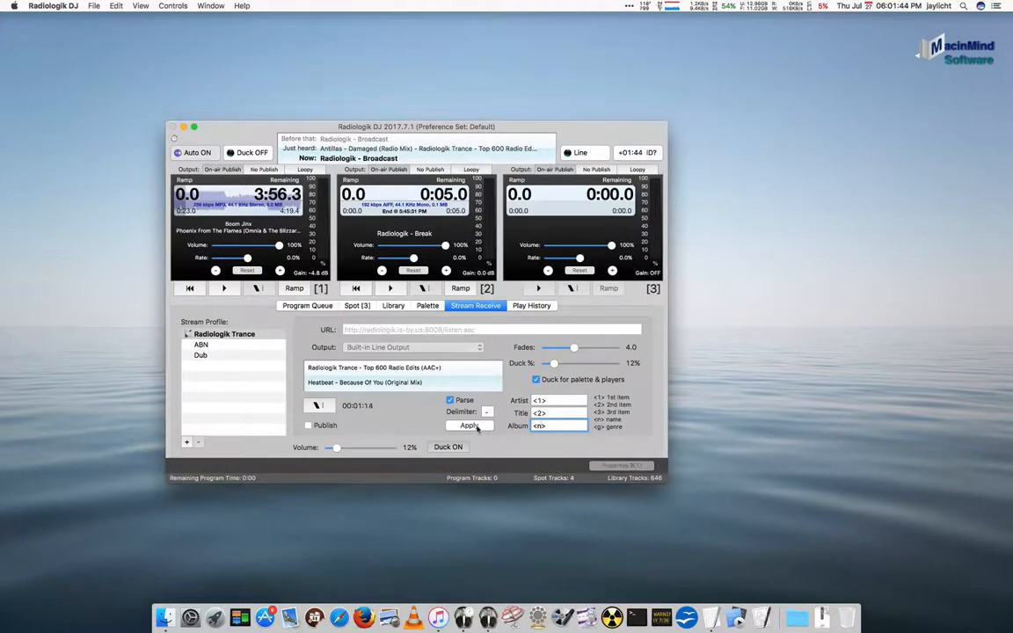
pyautogui.click(468, 424)
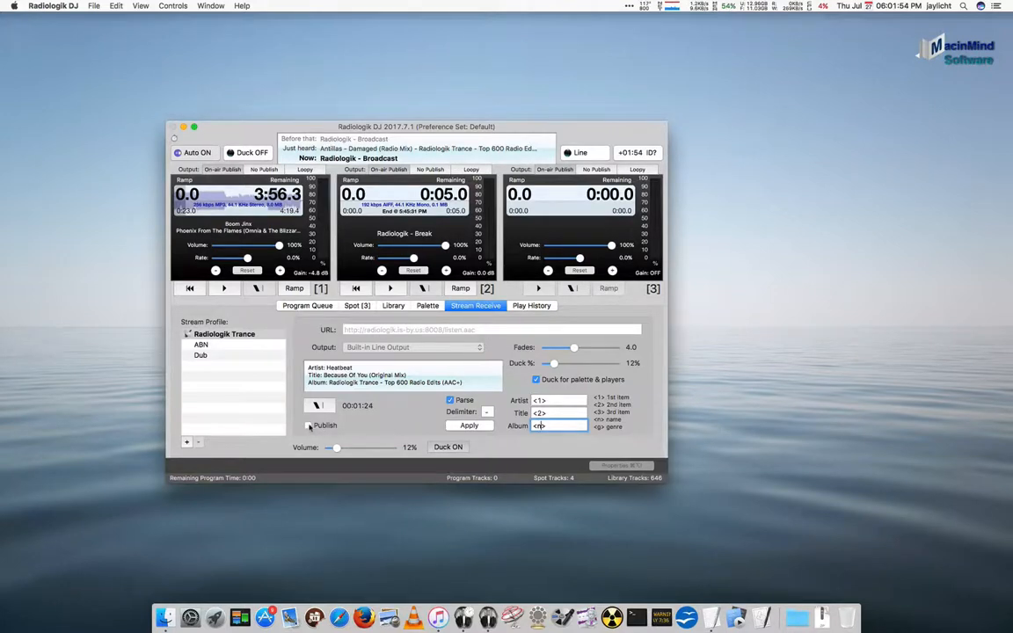
# - Publish the stream's track info so Now Playing shows Heatbeat - Because Of You
pyautogui.click(309, 424)
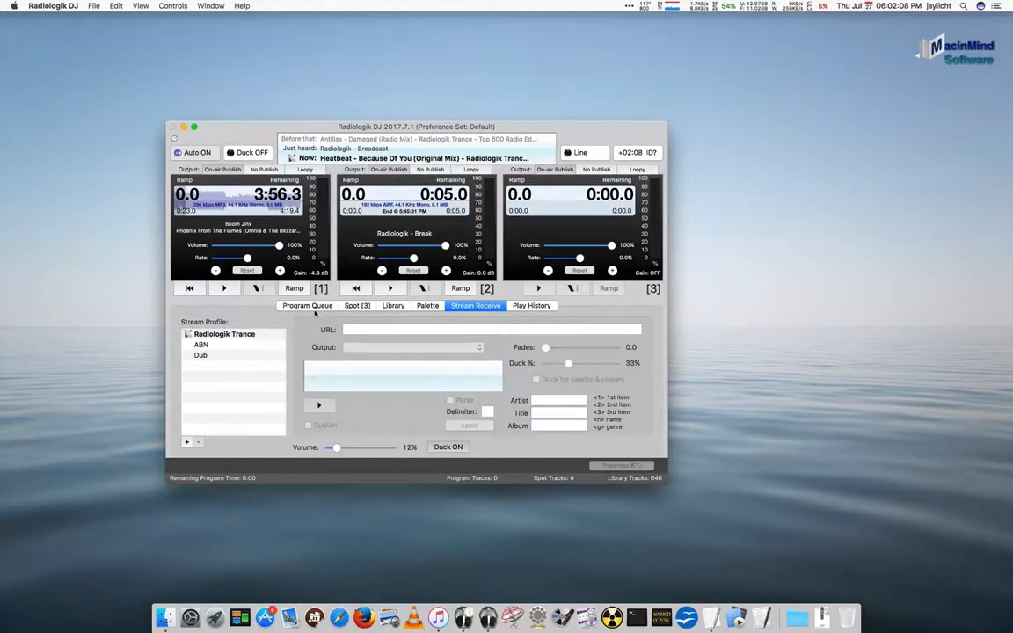
pyautogui.click(306, 306)
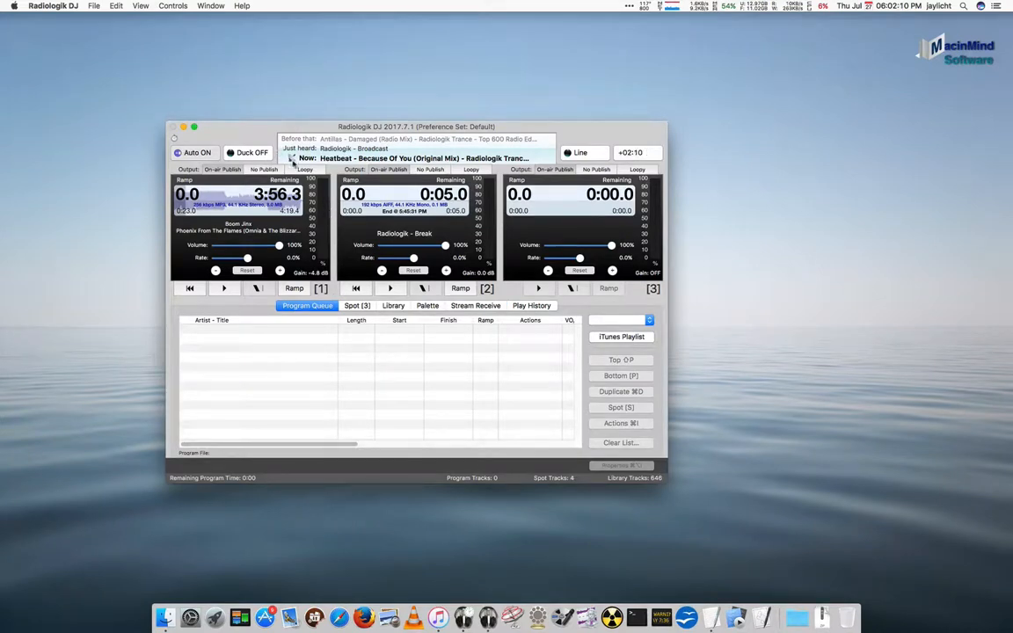
pyautogui.click(475, 306)
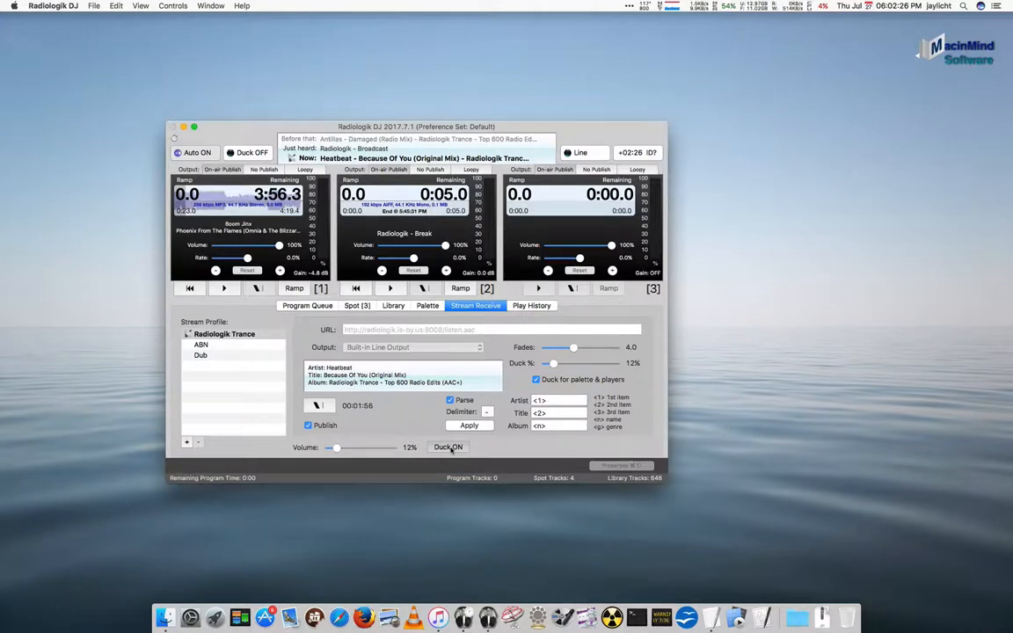
# - Unduck the stream and test ducking by playing and stopping a trance palette cart
pyautogui.click(447, 447)
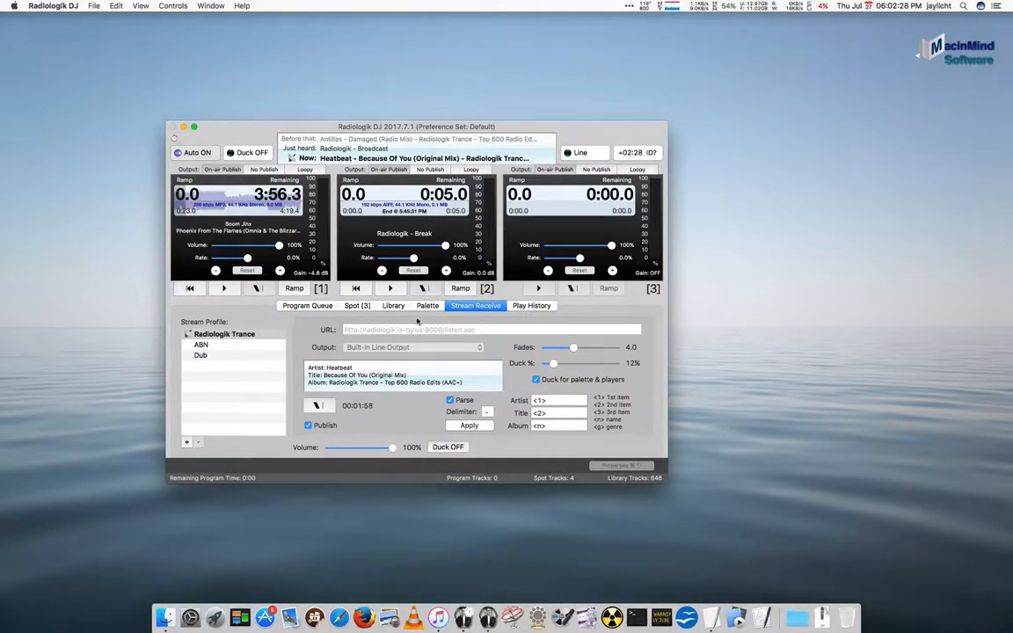
pyautogui.click(427, 306)
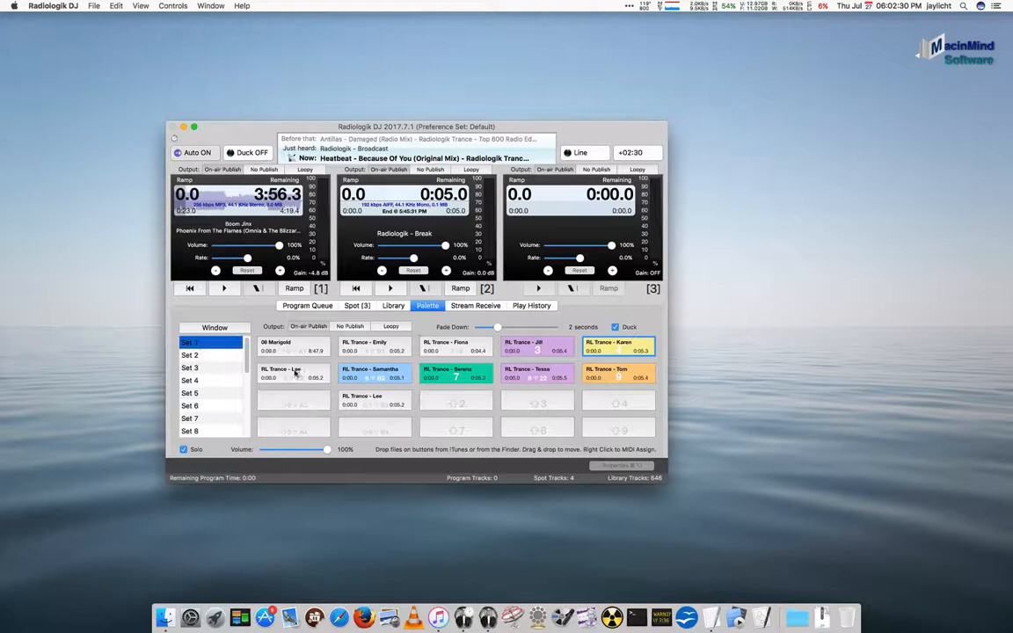
pyautogui.click(295, 372)
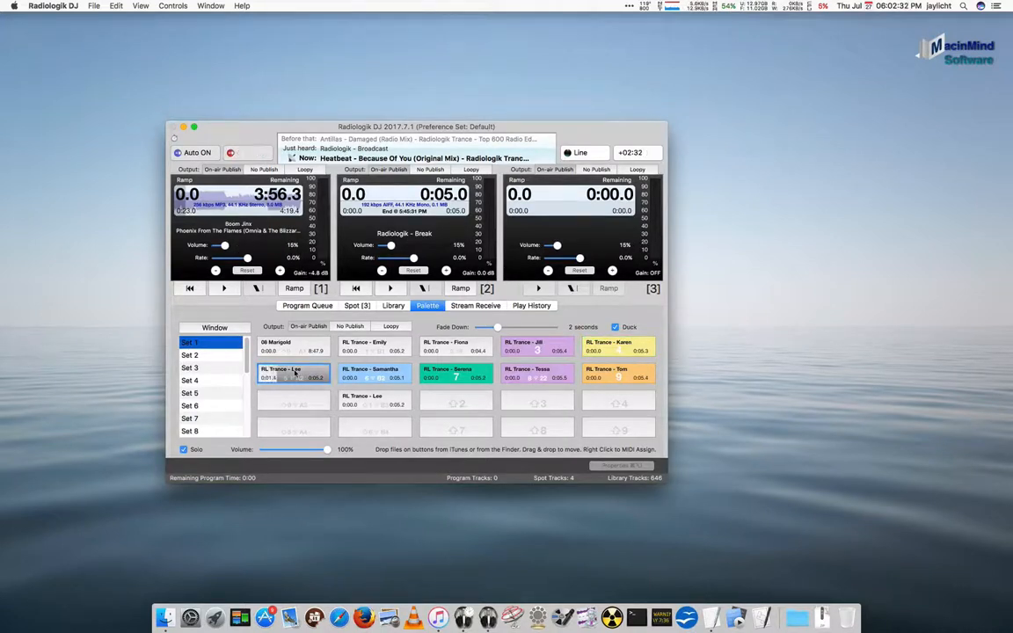
pyautogui.click(250, 151)
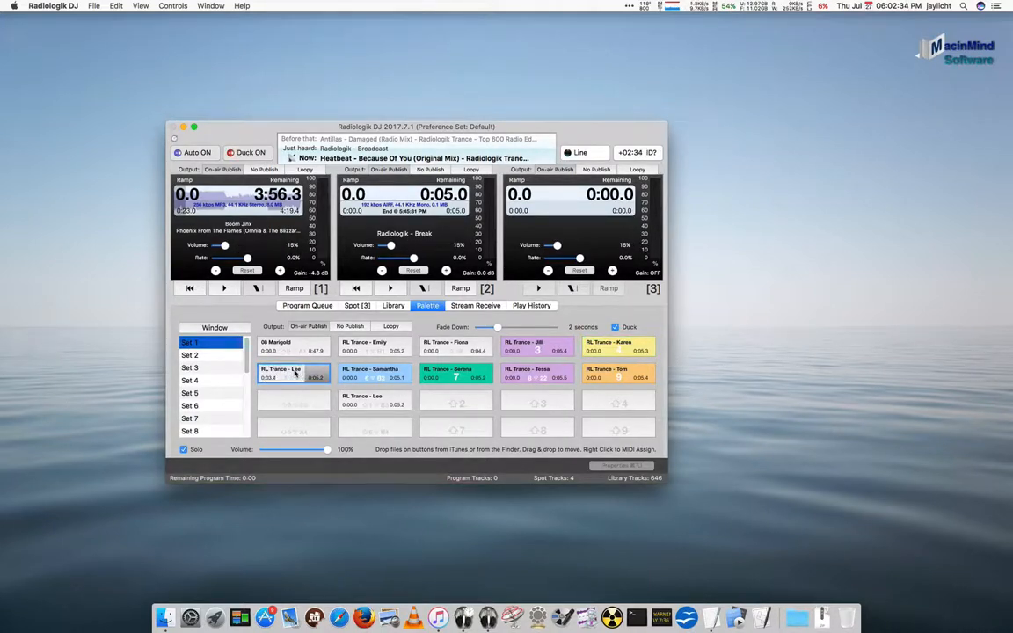
pyautogui.click(249, 151)
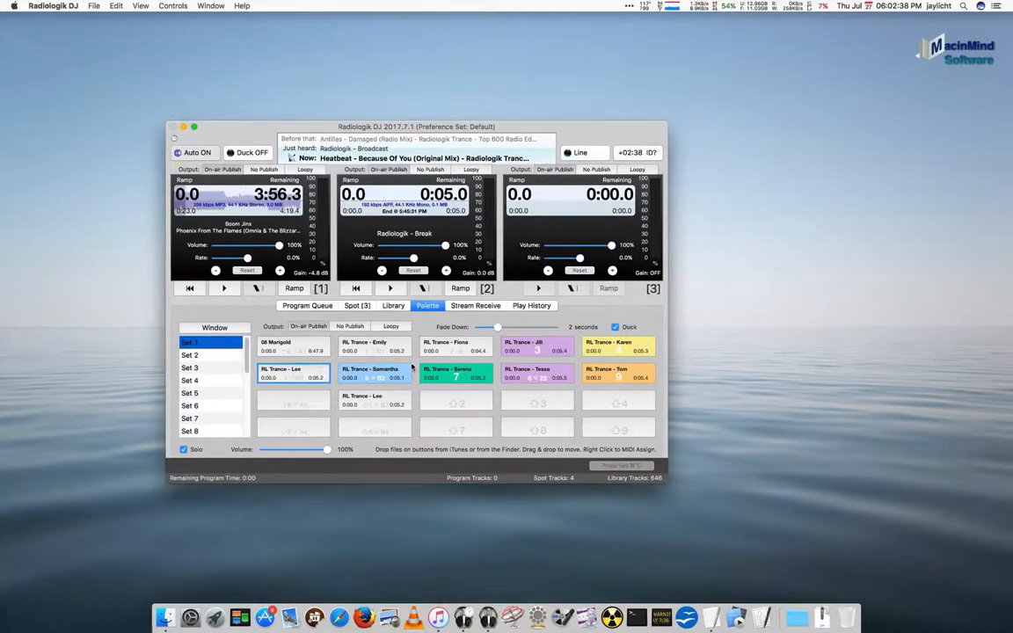
# - Duck the stream down to 12% again and return to the program queue
pyautogui.click(475, 306)
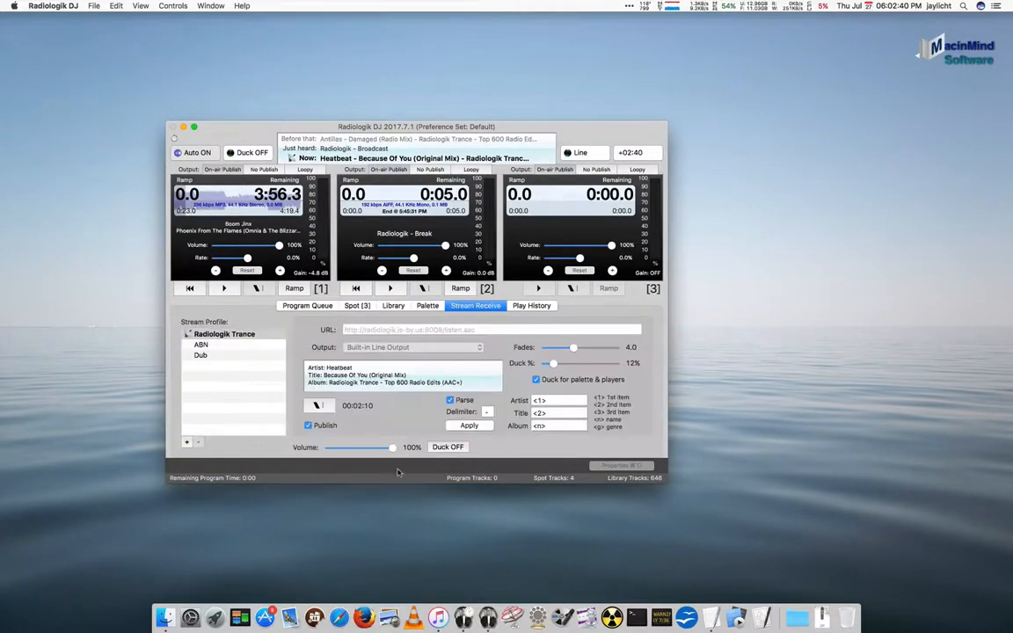
pyautogui.click(447, 446)
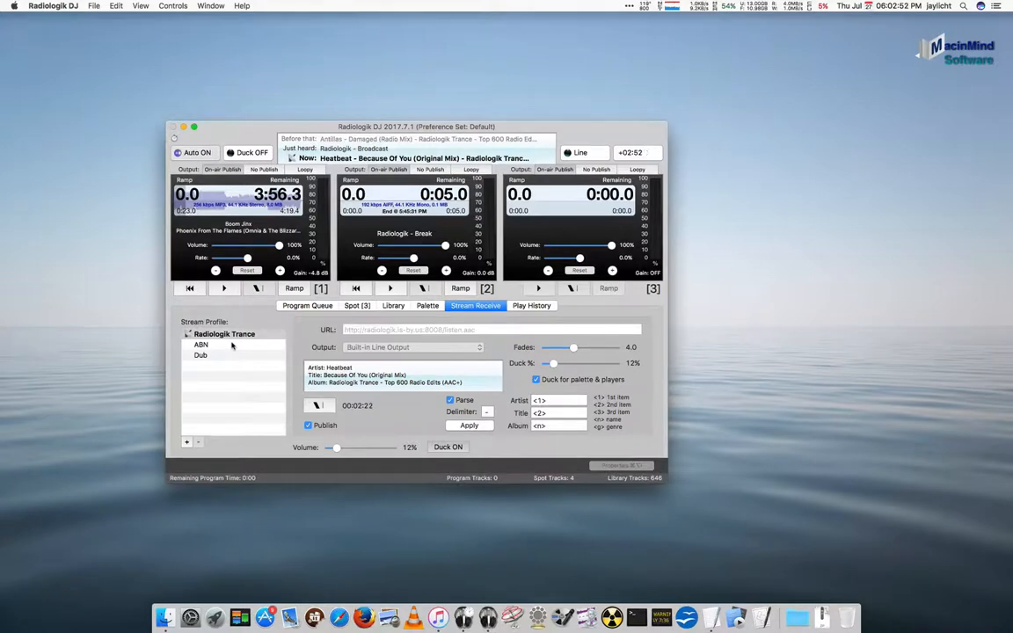
pyautogui.click(306, 306)
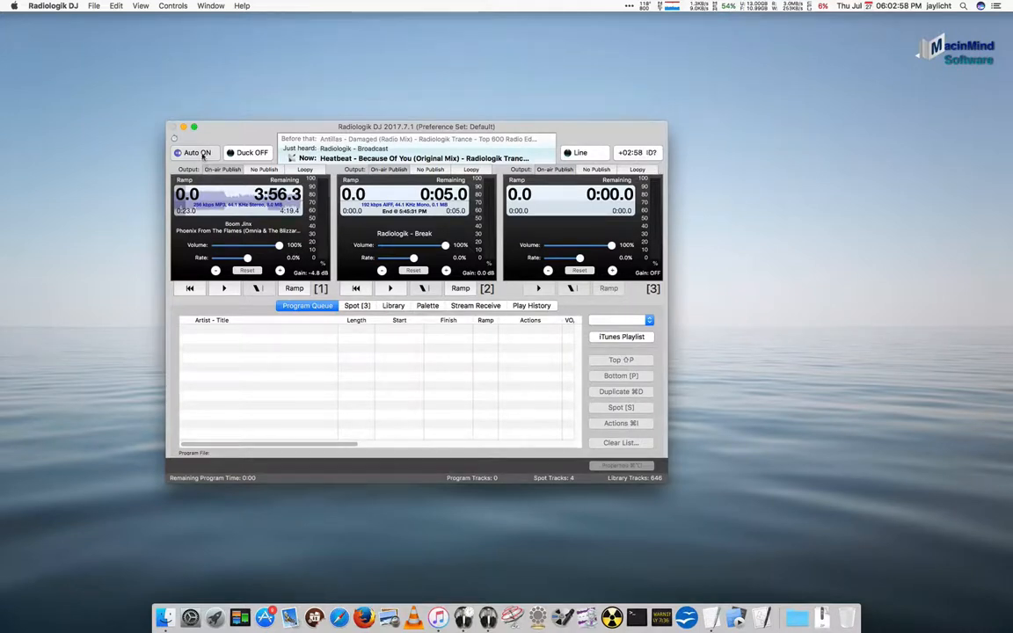
# - Turn automatic playback off and load Boom Jinx's Phoenix From The Flames from the library
pyautogui.click(197, 151)
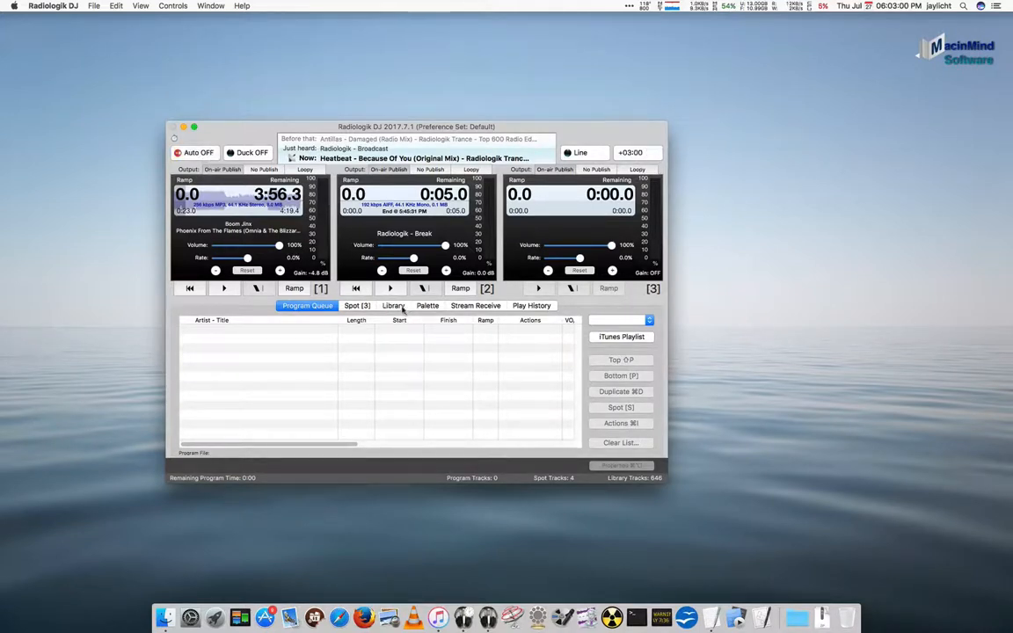
pyautogui.click(394, 306)
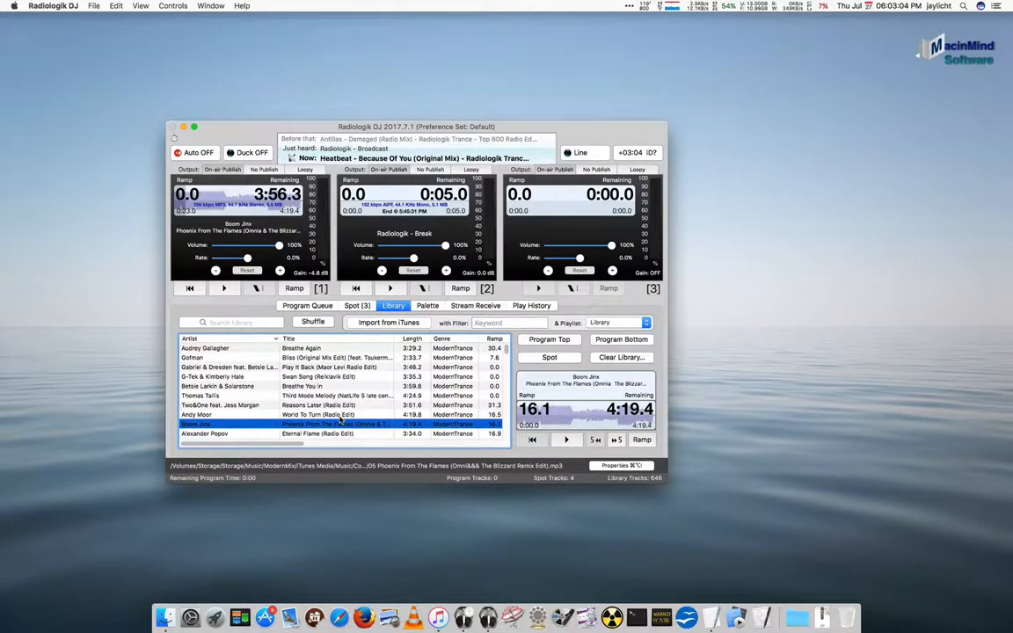
pyautogui.click(223, 289)
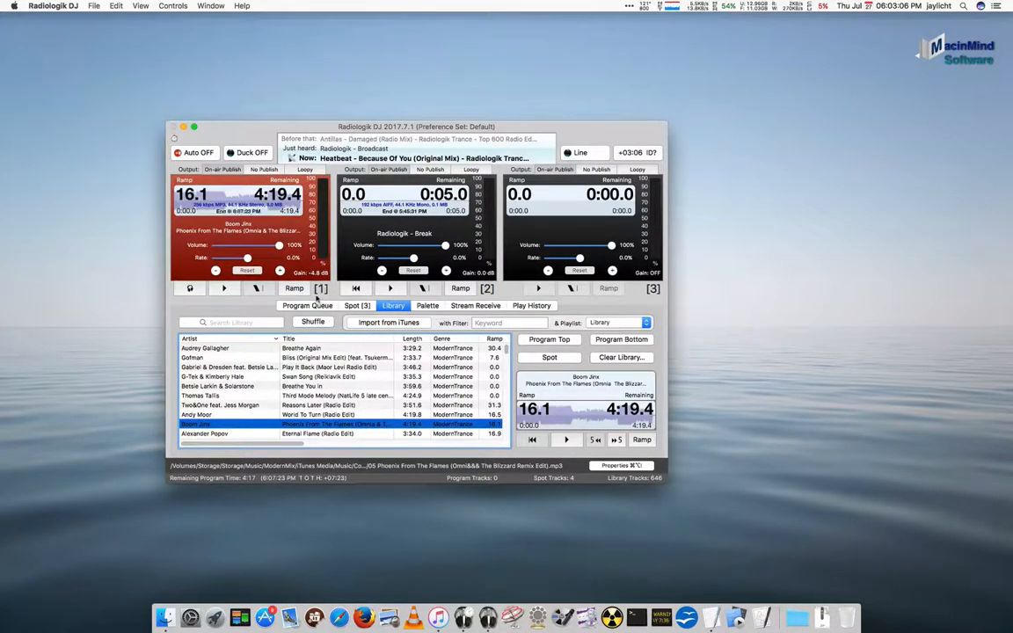
pyautogui.click(306, 306)
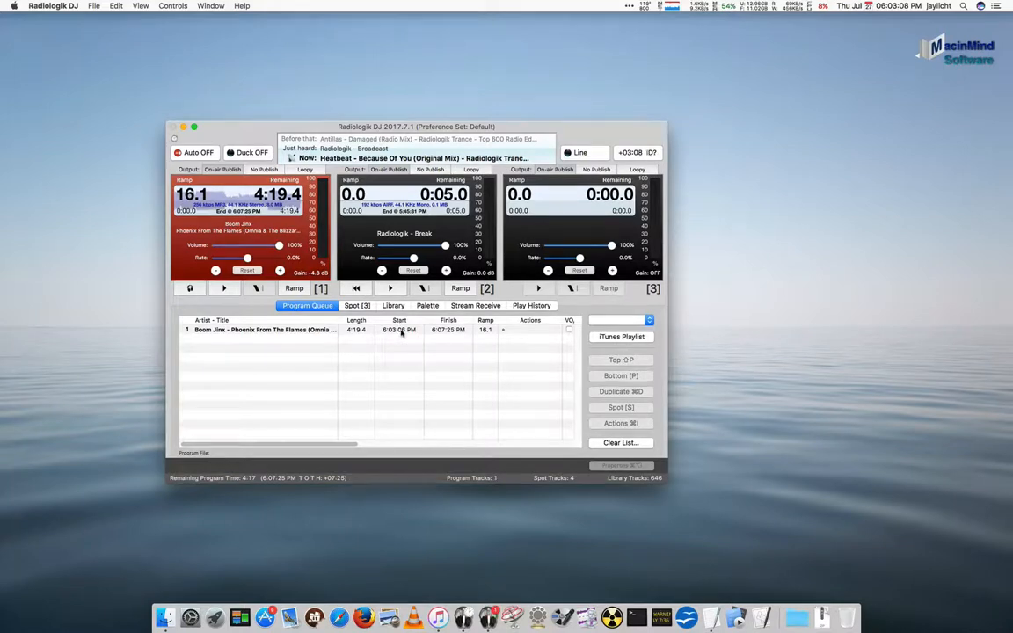
# - Give the queued Boom Jinx track a 6:00 PM interrupt with a <Stop> stream action
pyautogui.click(619, 422)
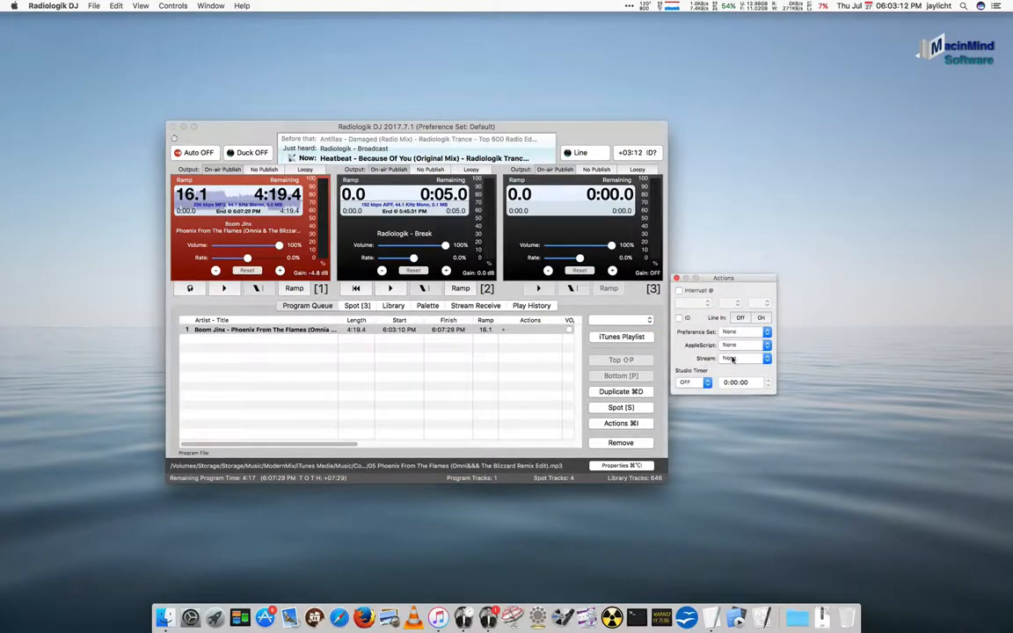
pyautogui.click(765, 359)
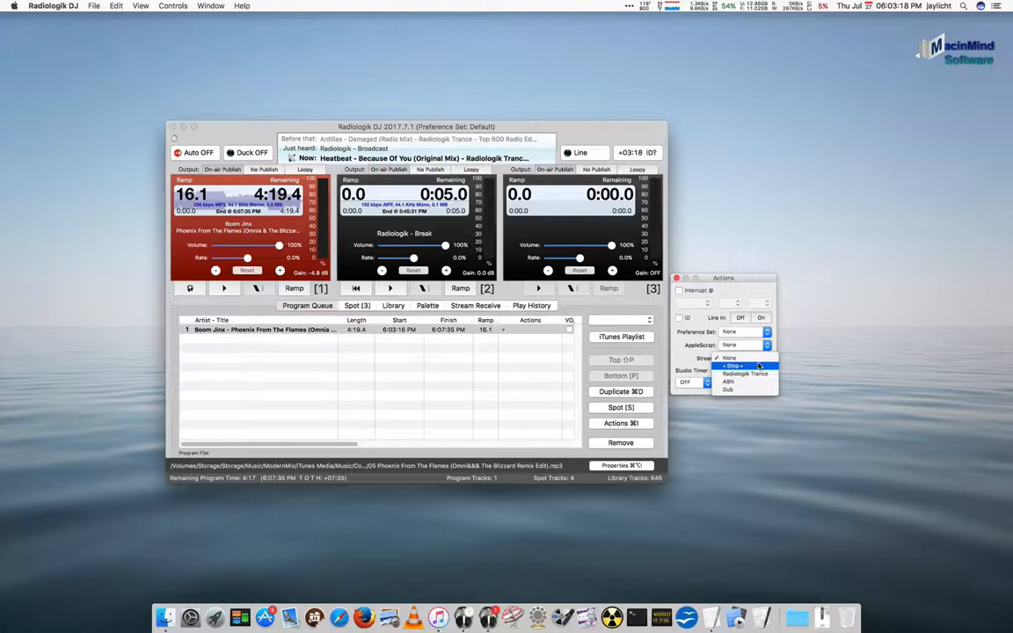
pyautogui.click(736, 366)
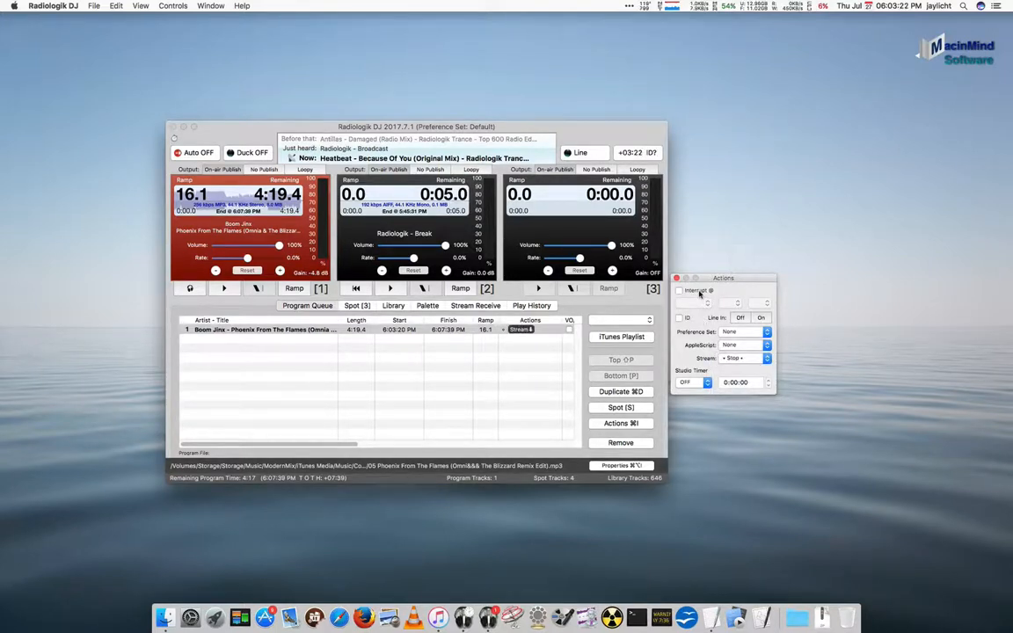
pyautogui.click(679, 292)
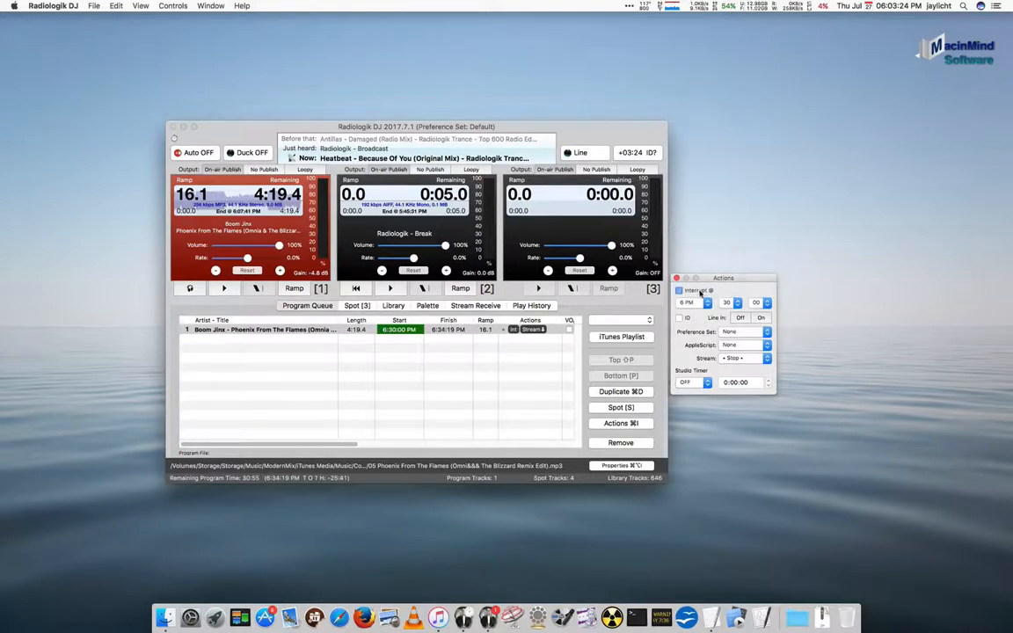
pyautogui.click(726, 303)
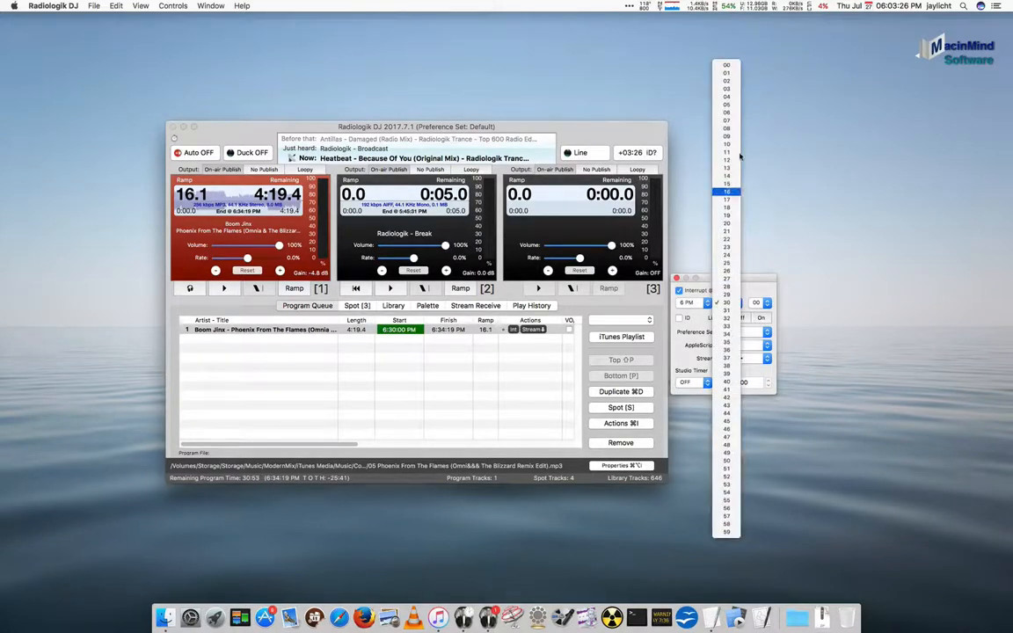
pyautogui.click(726, 97)
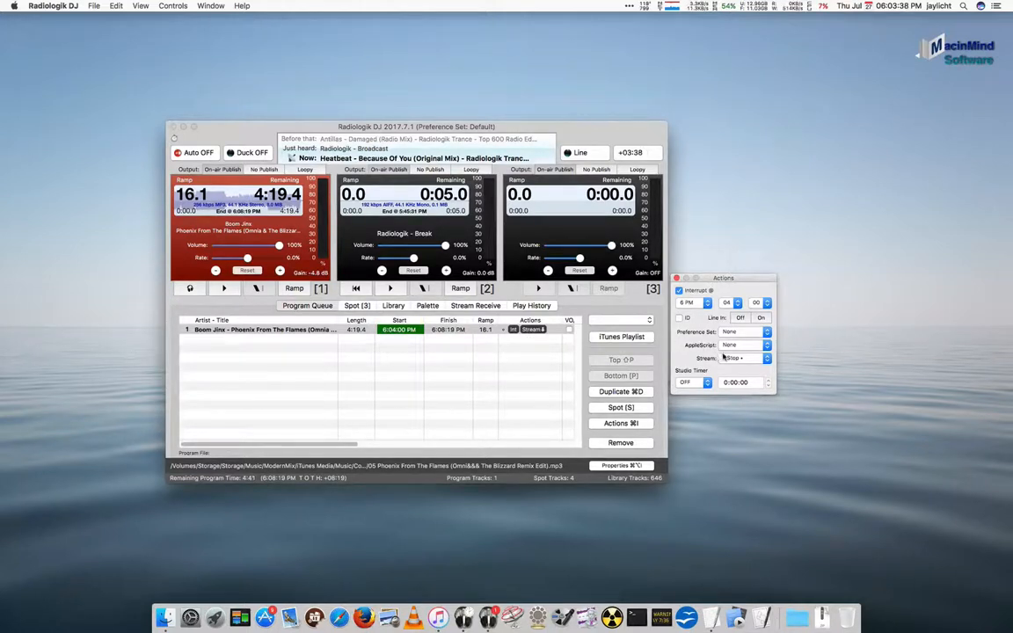
pyautogui.click(746, 359)
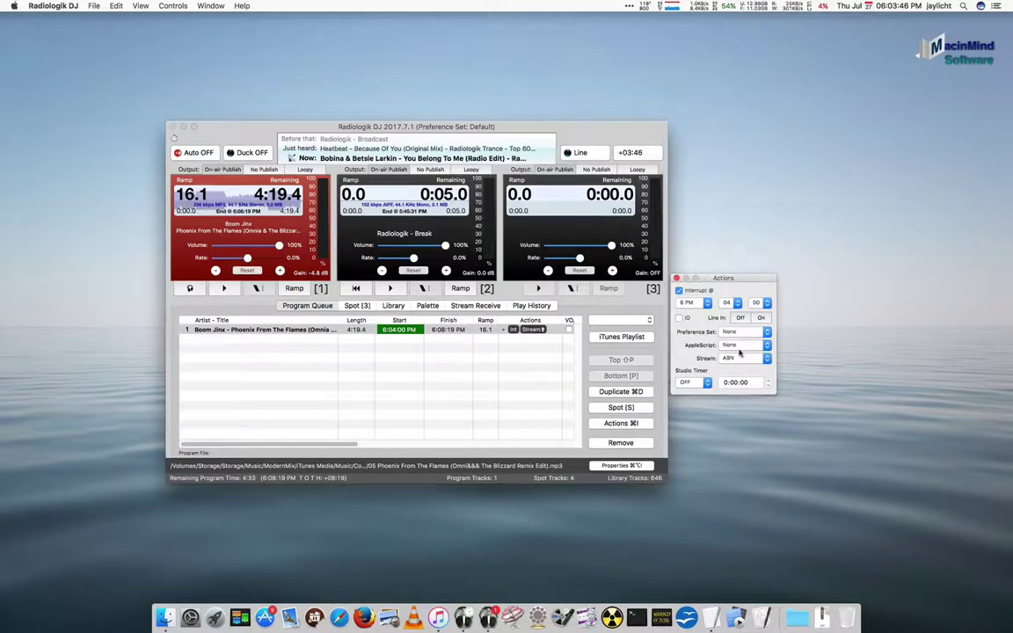
pyautogui.click(745, 359)
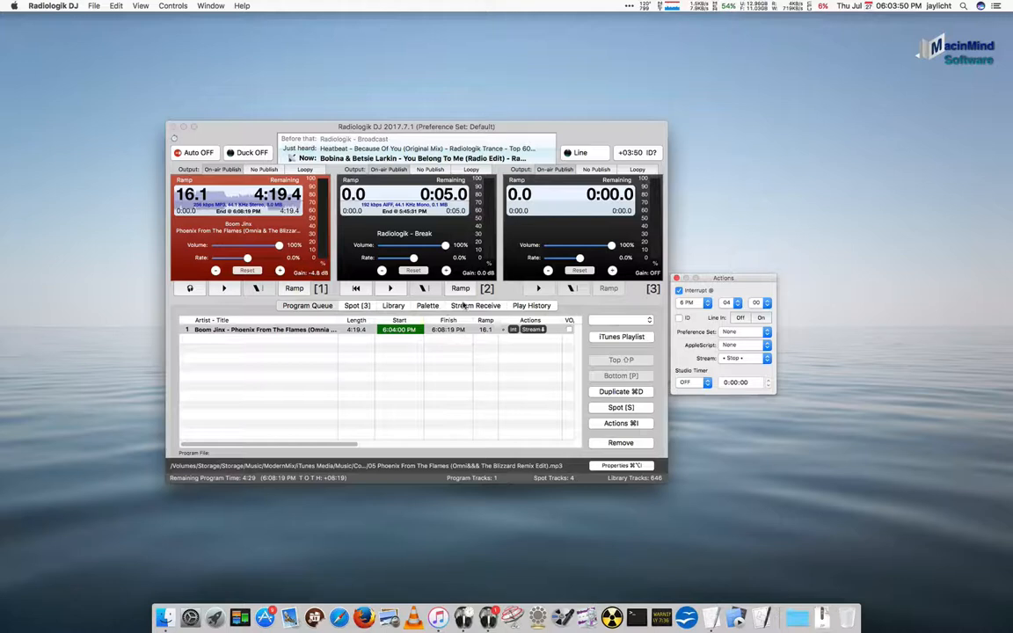
pyautogui.click(475, 306)
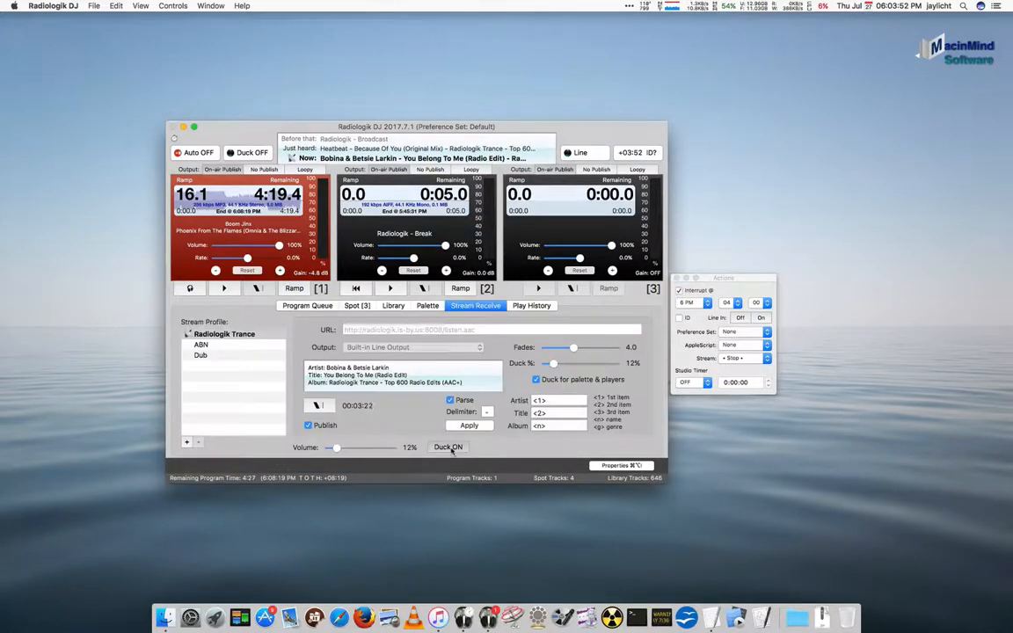
# - Adjust ducking and turn automation back on so the Boom Jinx track plays out of the queue
pyautogui.click(447, 446)
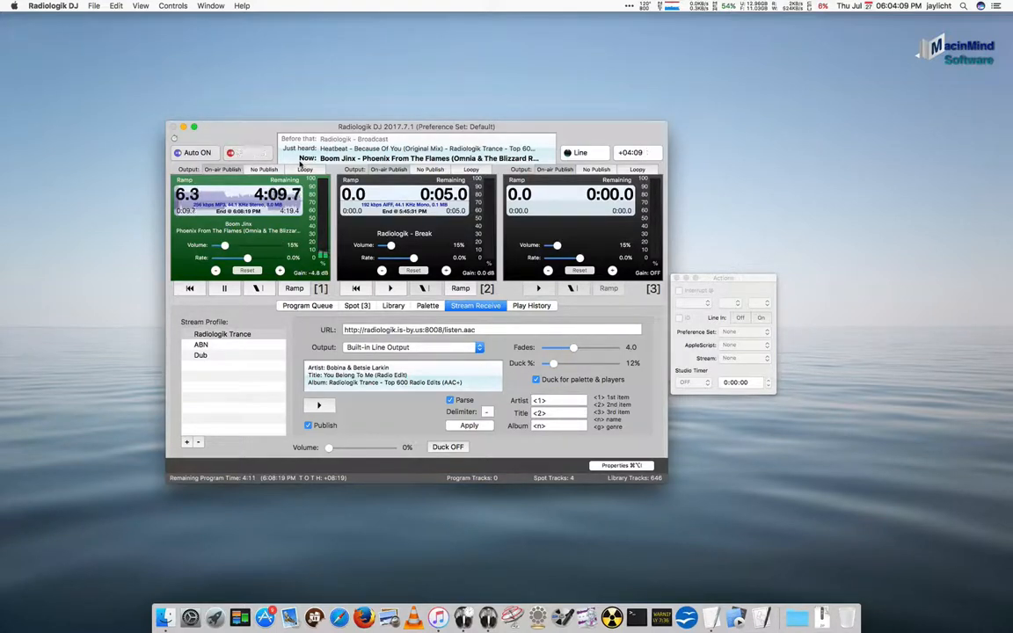
pyautogui.click(250, 151)
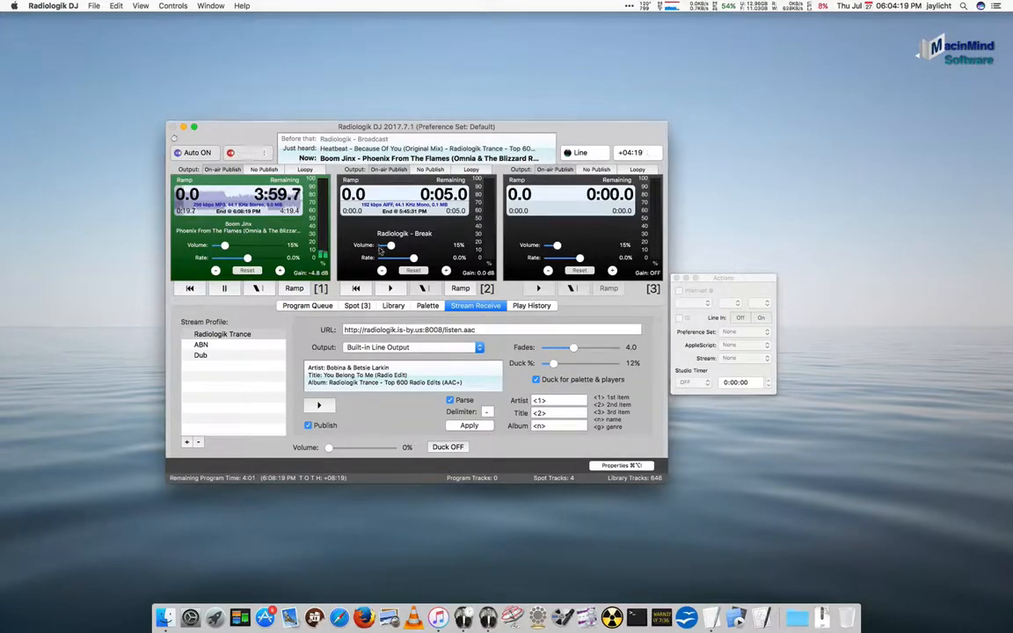
pyautogui.click(231, 151)
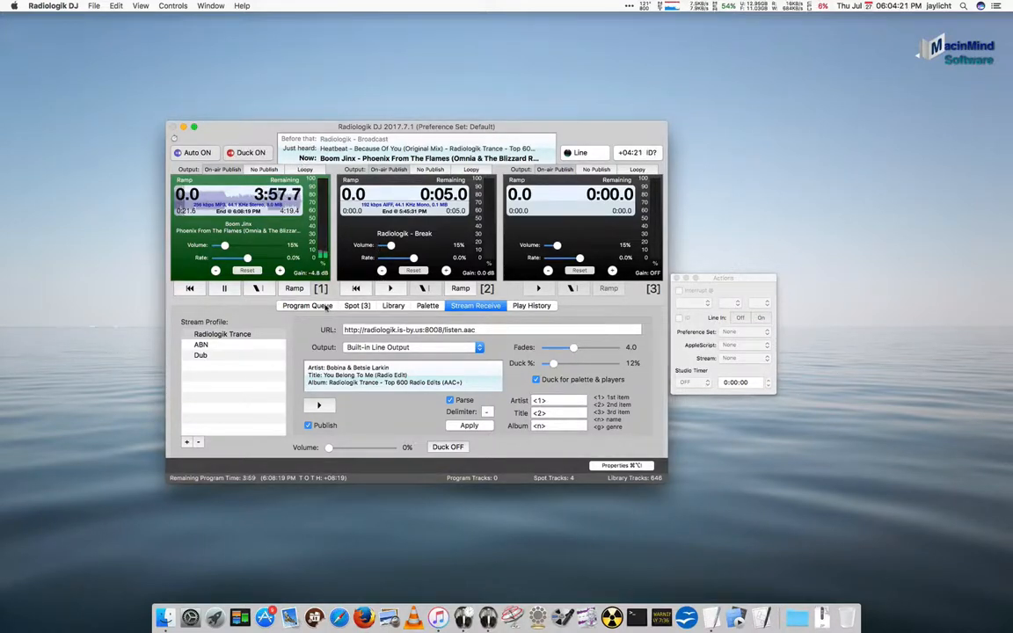
pyautogui.click(306, 306)
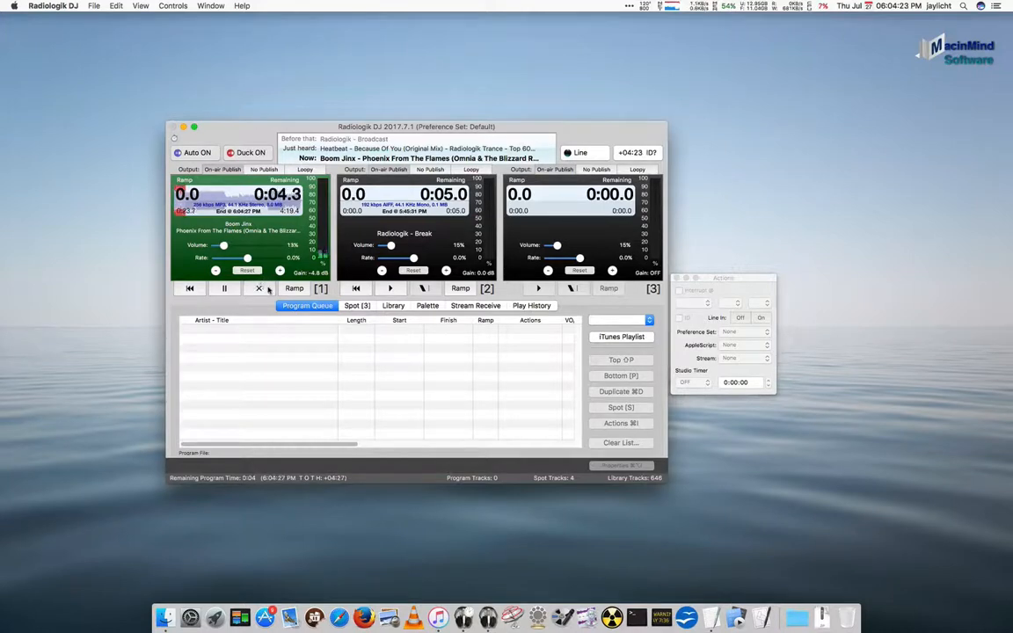
# - Bring Radiologik Scheduler to the front with its empty program script
pyautogui.click(250, 151)
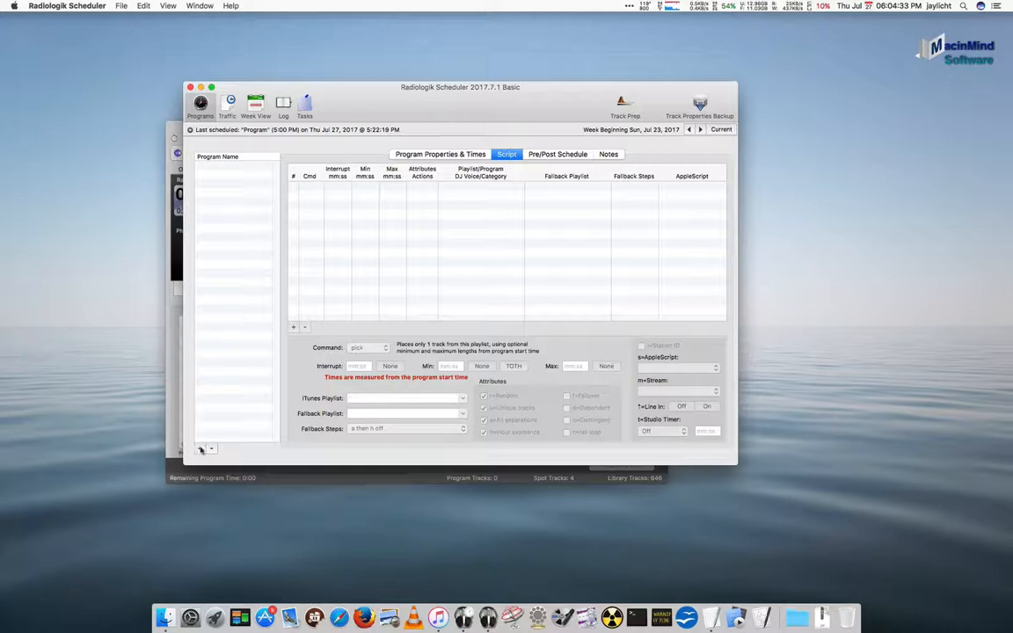
# - Set the program's start time to 6:00 PM and schedule it on all weekdays
pyautogui.click(440, 155)
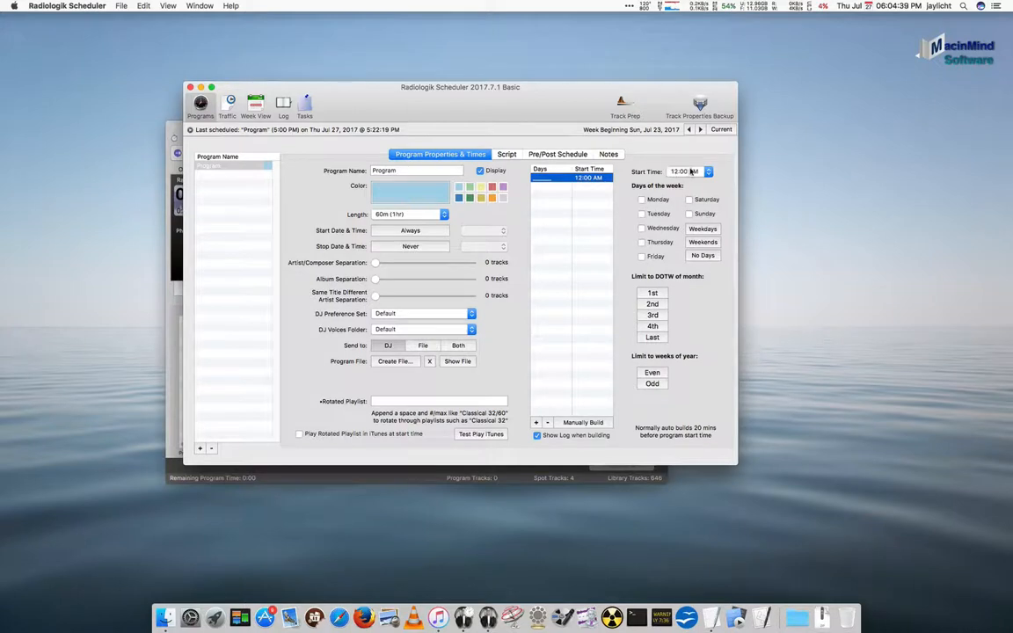
pyautogui.click(690, 172)
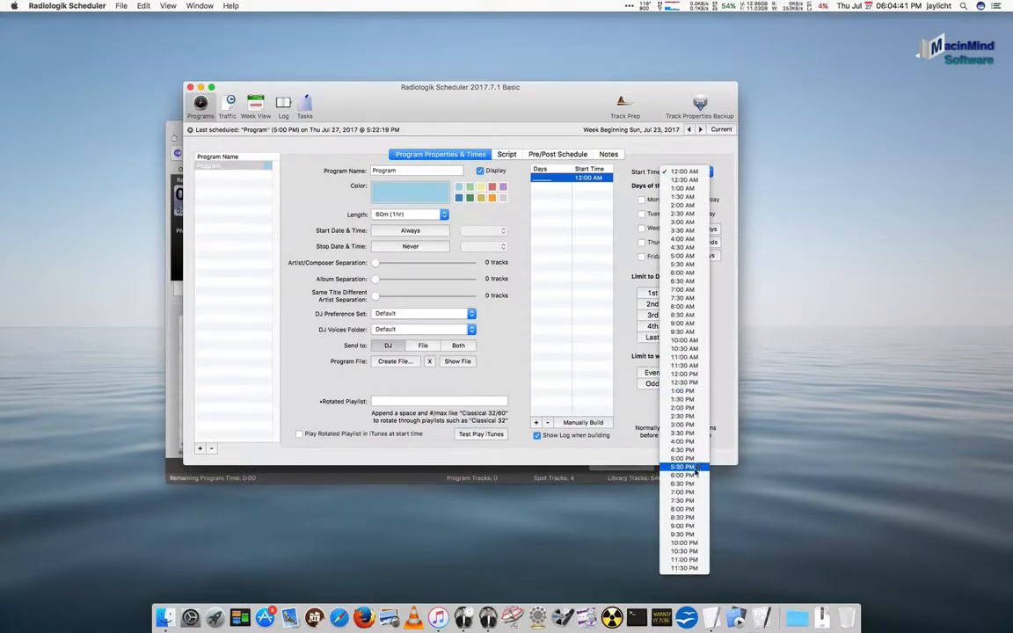
pyautogui.click(682, 468)
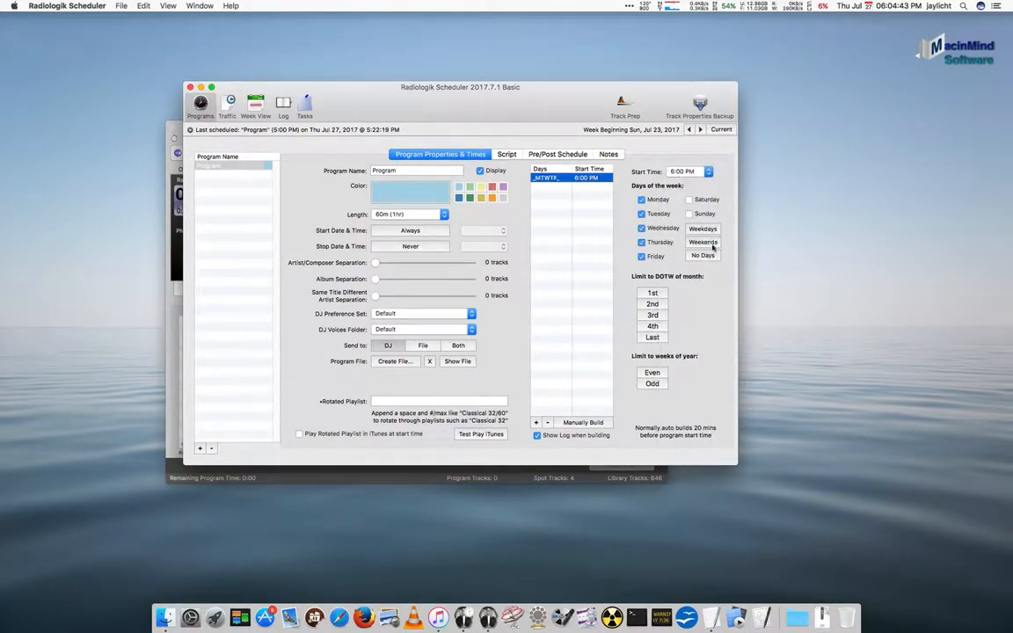
pyautogui.click(506, 155)
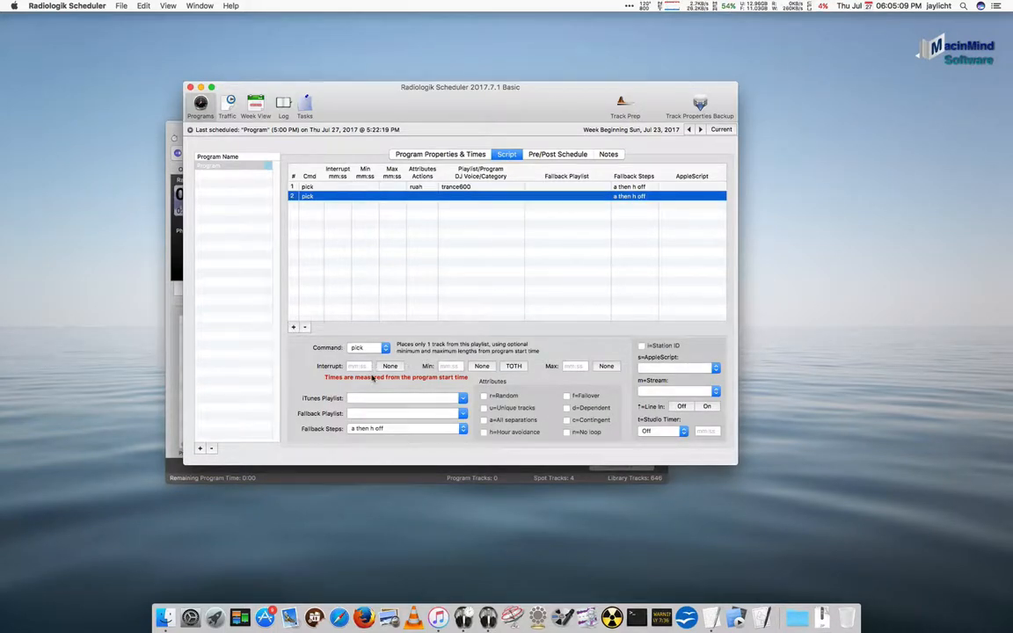
# - Set the second script line's Stream popup to Radiologik Trance
pyautogui.click(714, 390)
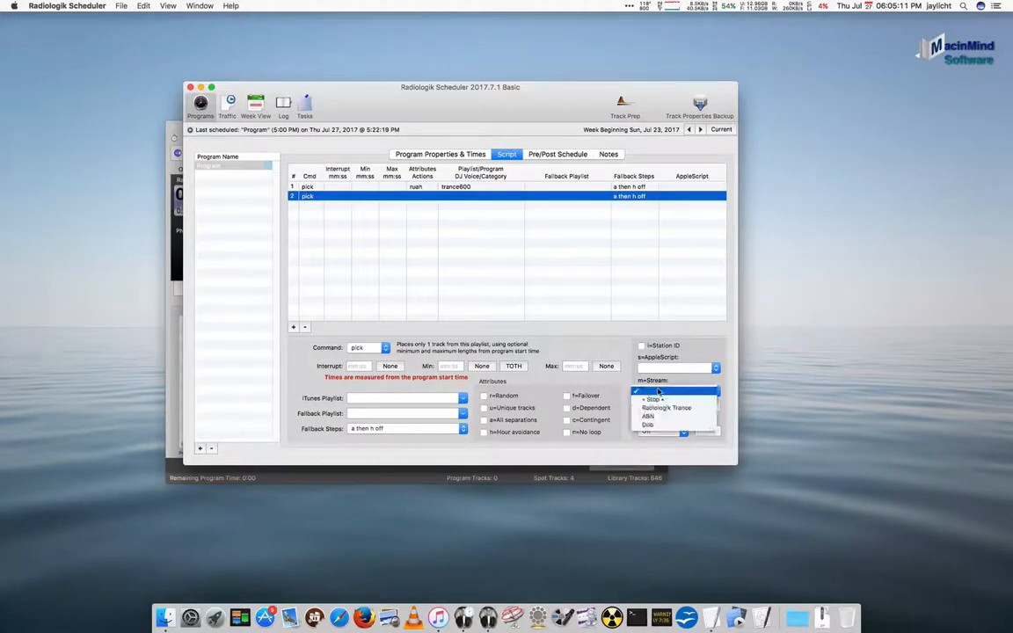
pyautogui.moveTo(669, 408)
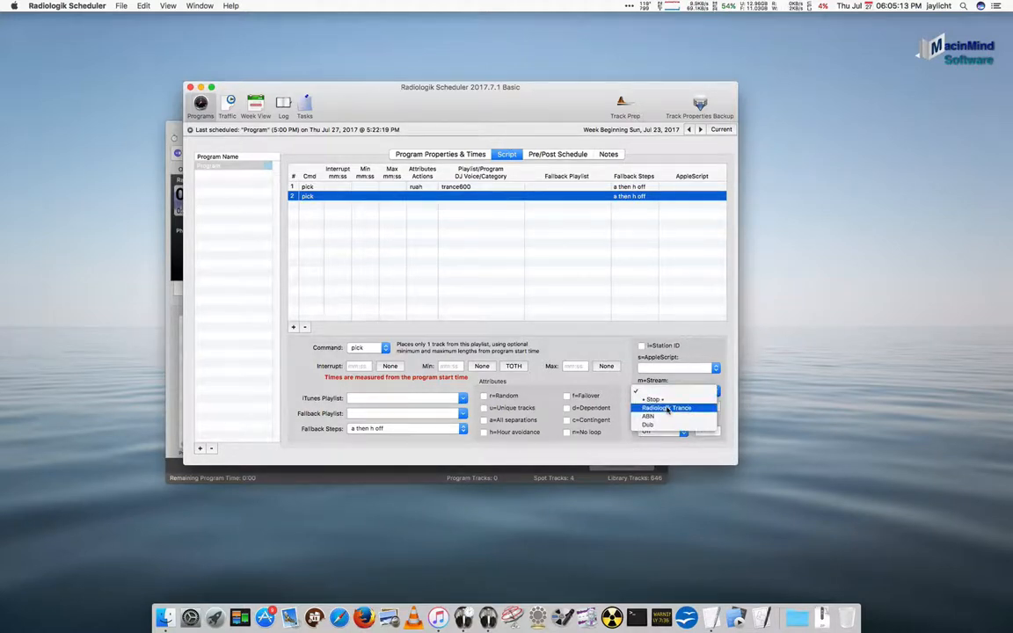
pyautogui.click(668, 408)
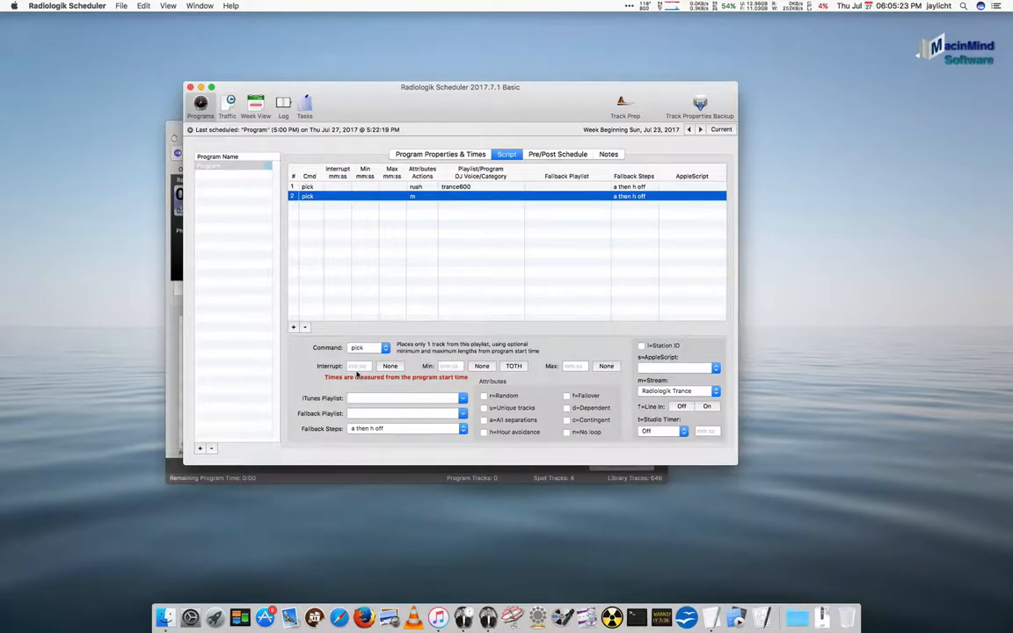
pyautogui.moveTo(386, 220)
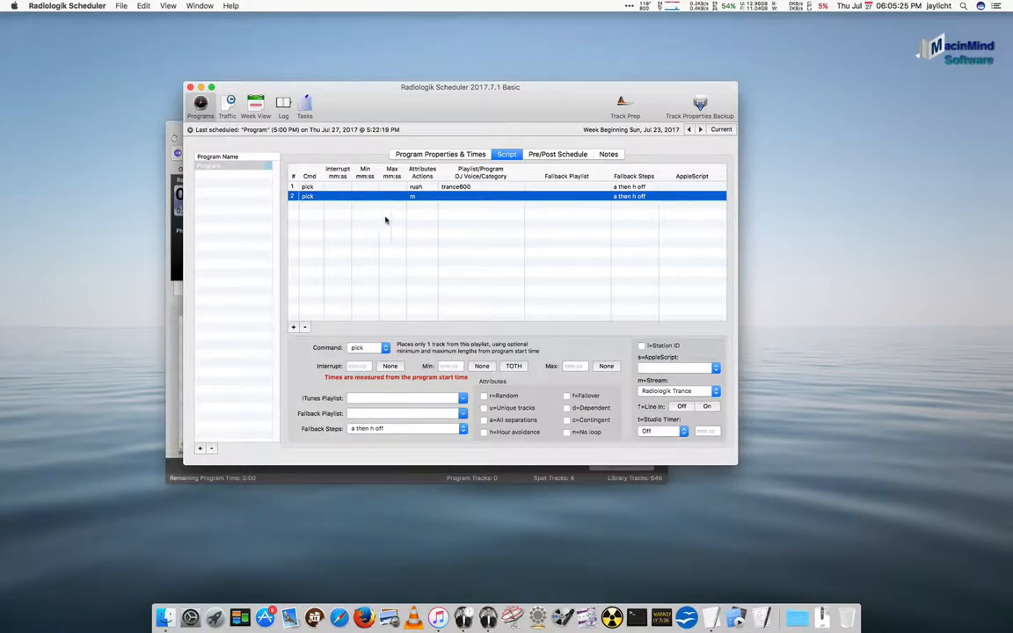
pyautogui.moveTo(468, 232)
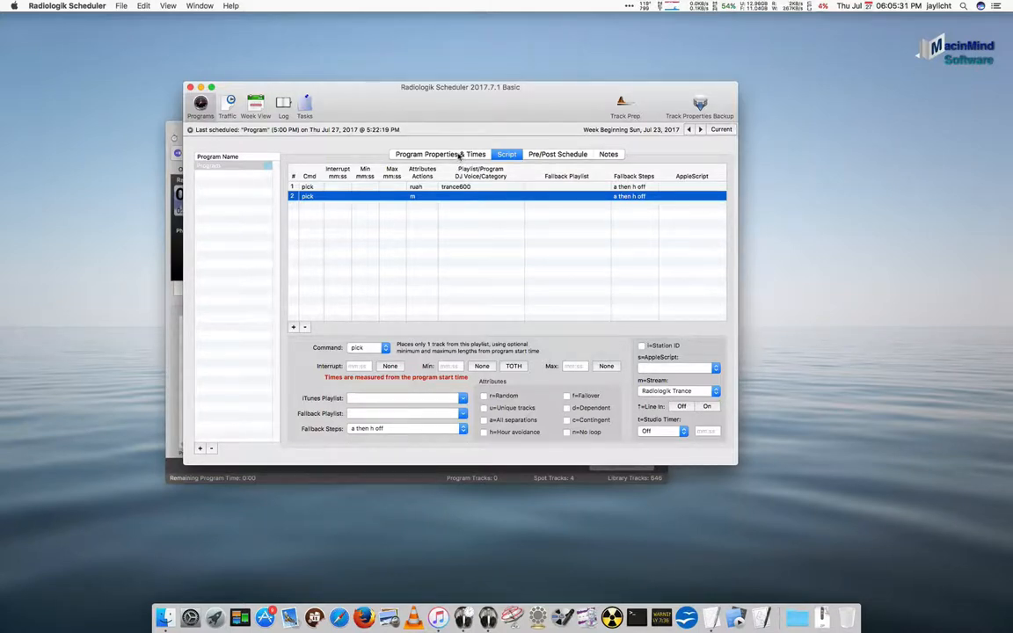
pyautogui.click(439, 155)
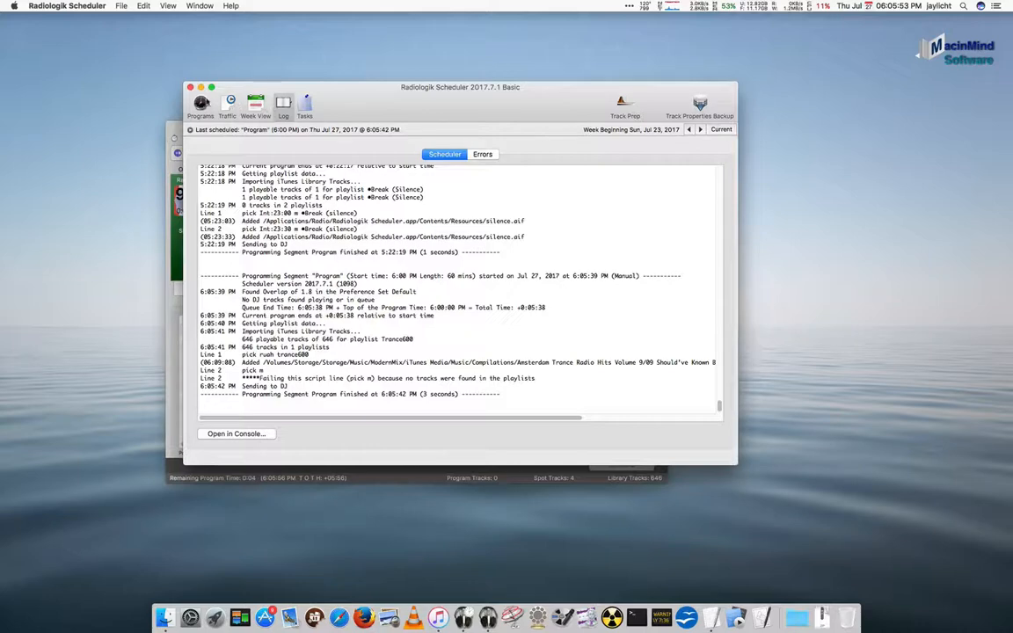
# - Return to the program script after the manual build finishes
pyautogui.click(200, 105)
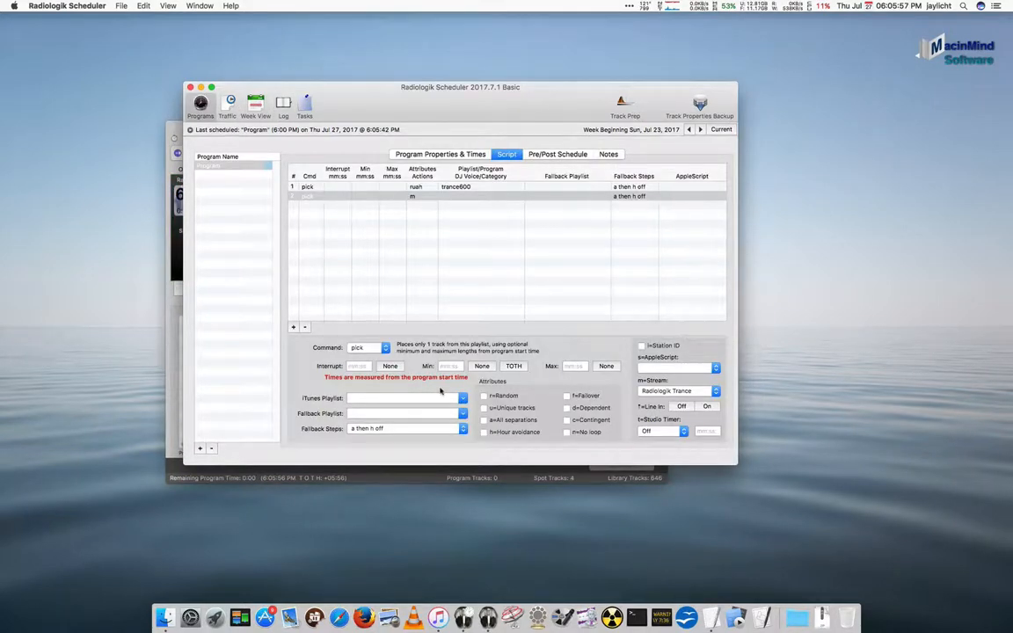
# - Set script line 2 to use the +Break (silence) iTunes playlist
pyautogui.click(464, 398)
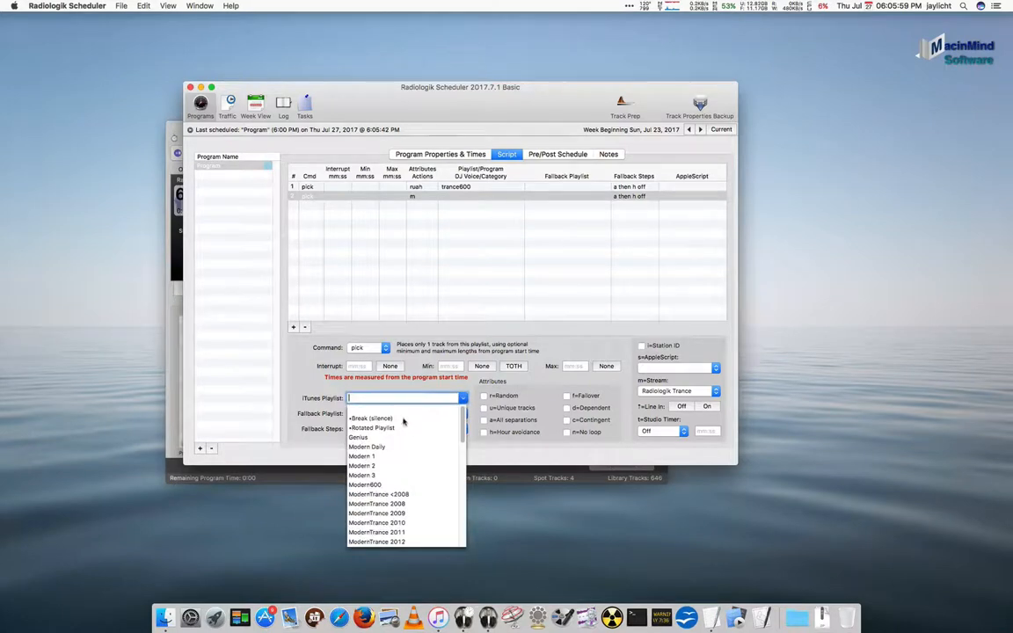
pyautogui.click(370, 418)
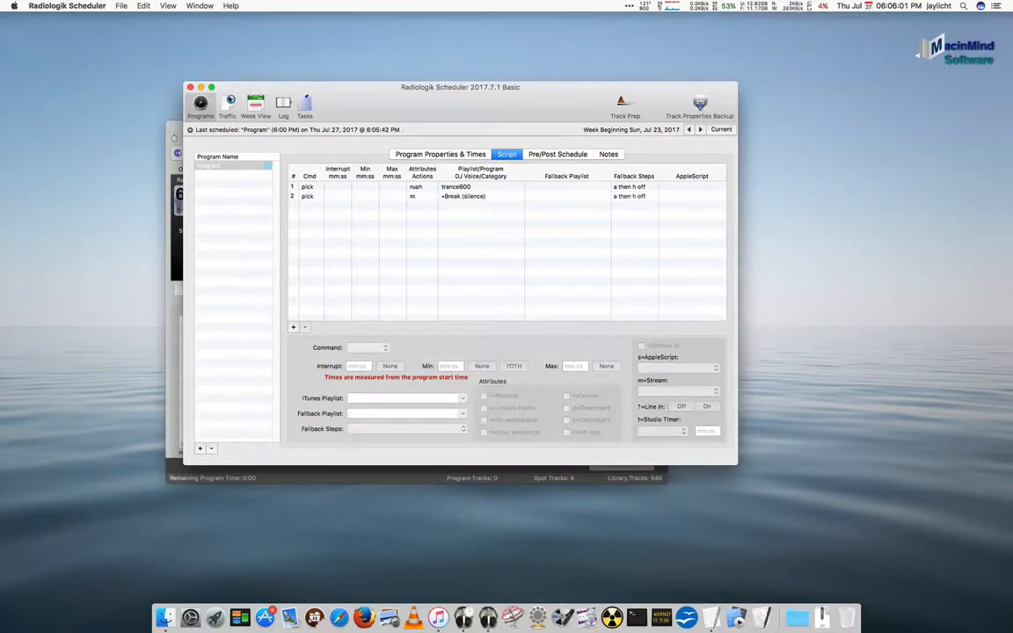
pyautogui.click(440, 155)
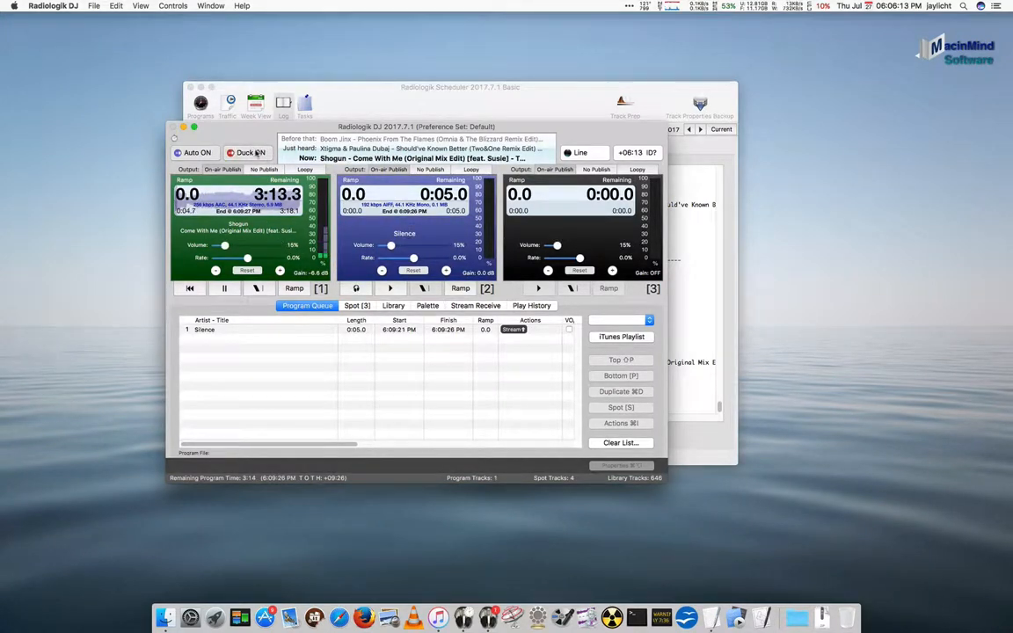
# - Turn ducking off in Radiologik DJ and show the Stream Receive settings
pyautogui.click(246, 152)
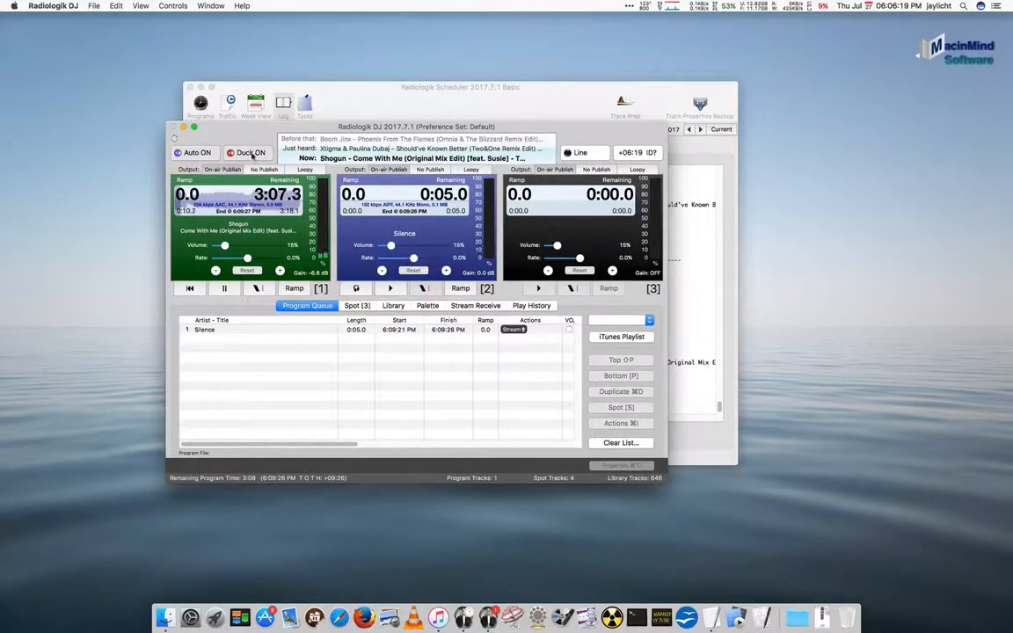
pyautogui.click(250, 152)
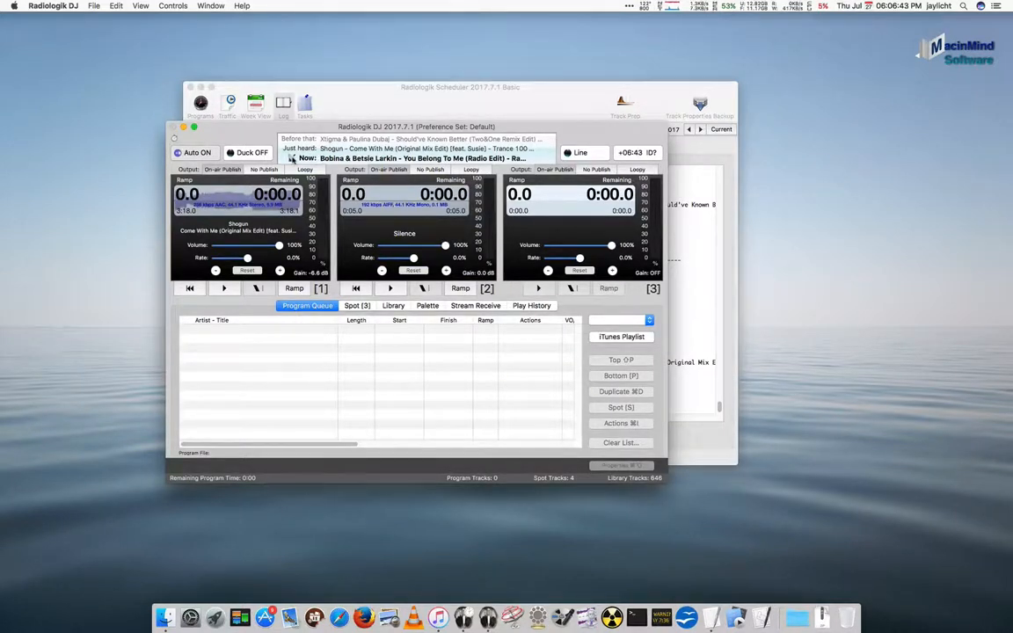
pyautogui.click(475, 306)
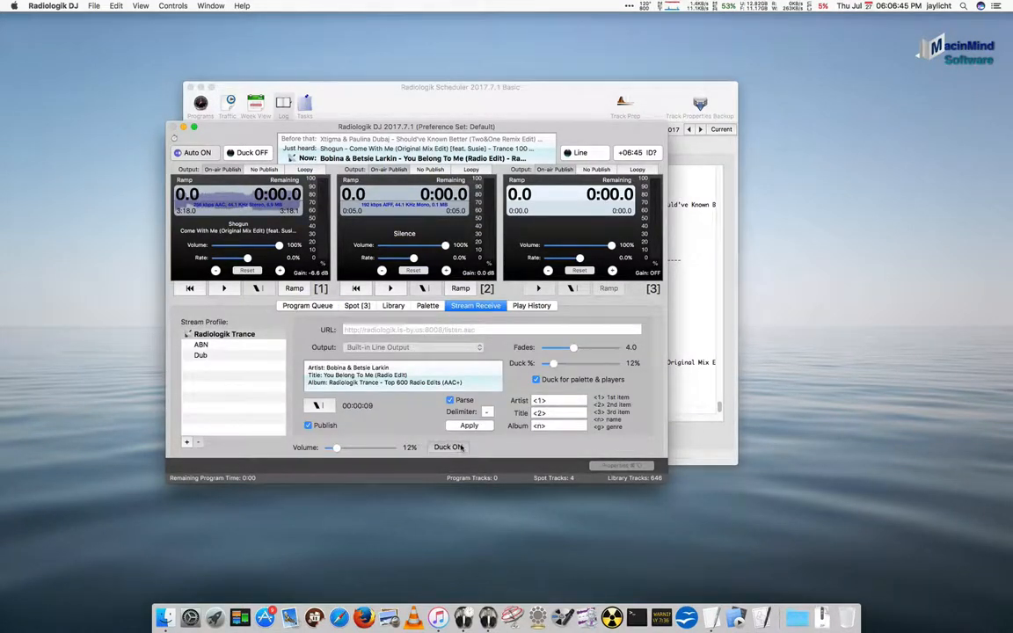